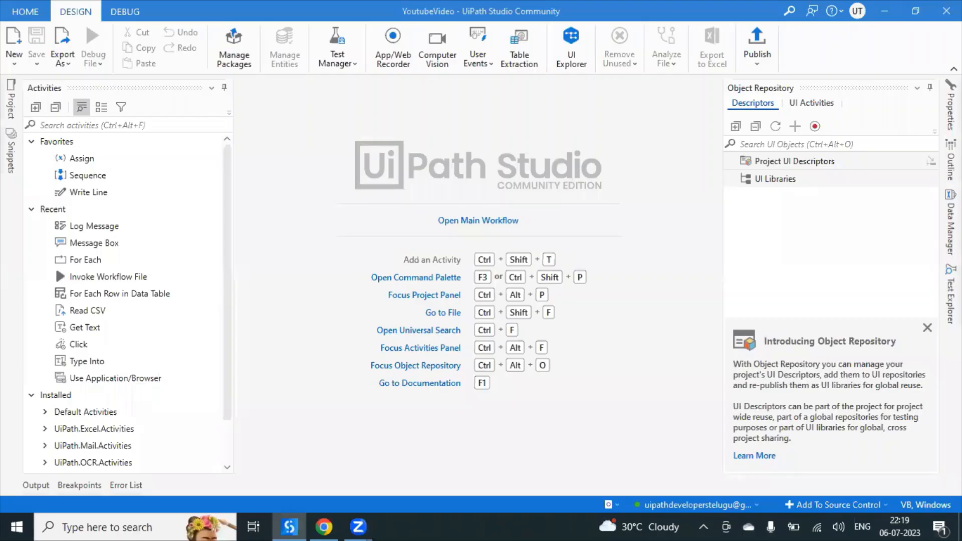
mouse_move(797, 64)
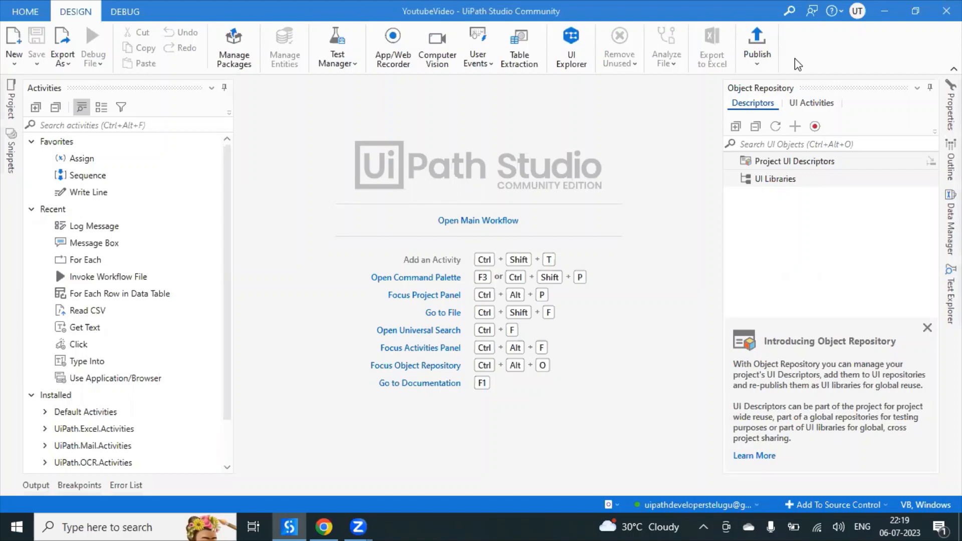
Show the New dropdown listing file types, including Coded Workflow (Preview).
click(13, 46)
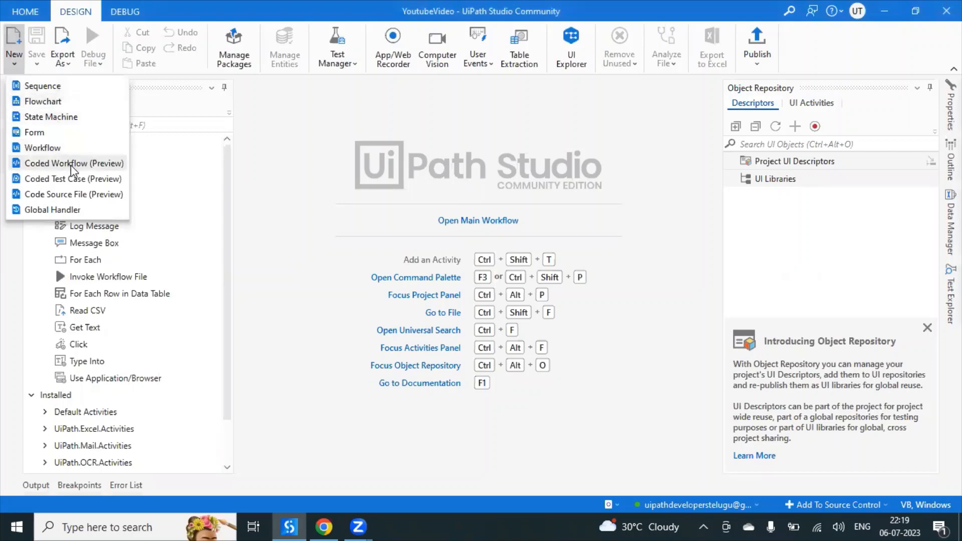
mouse_move(73, 163)
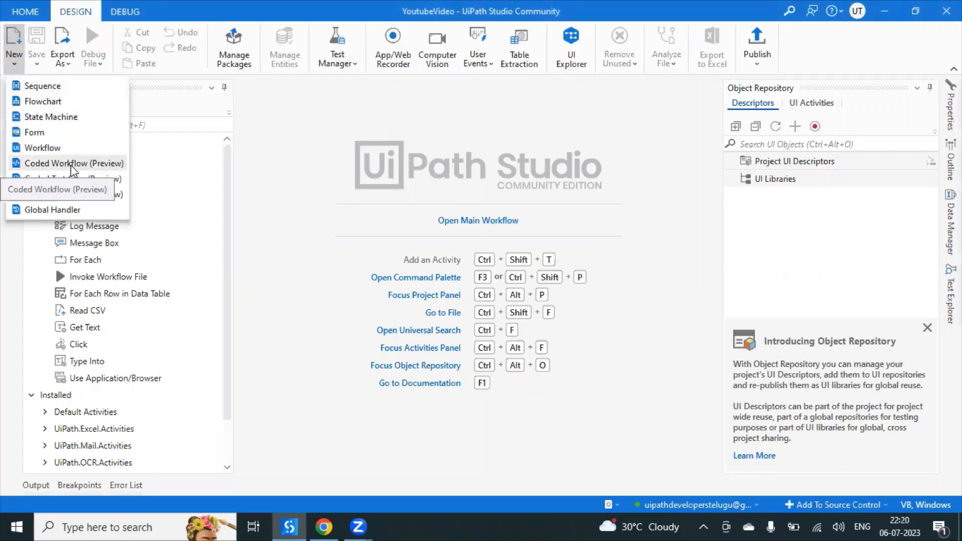
Create a Coded Workflow (Preview) named Workflow and focus its empty Execute method.
click(74, 162)
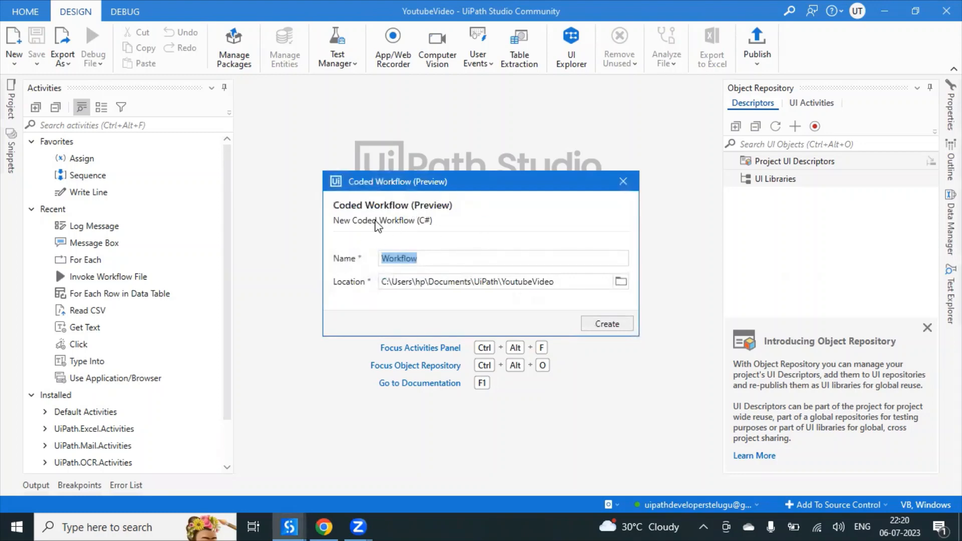
mouse_move(606, 324)
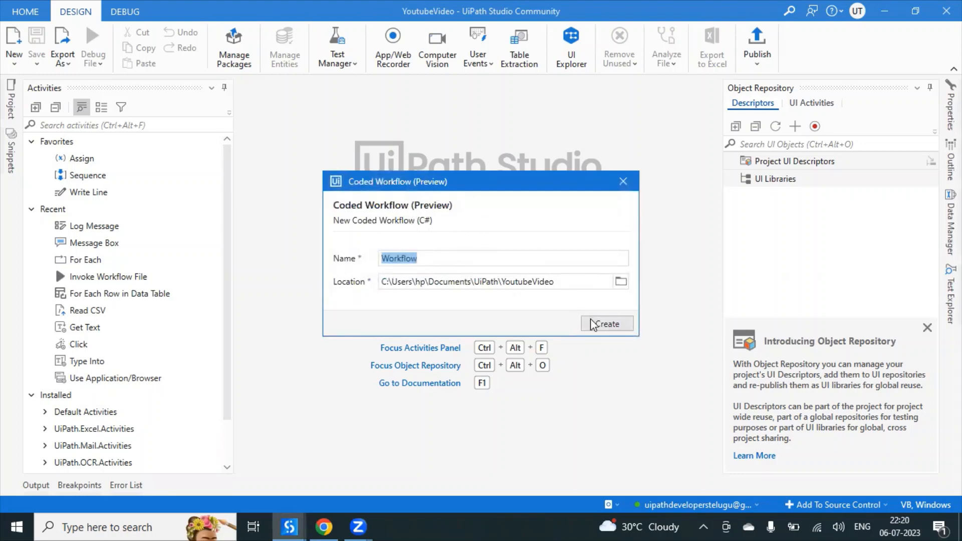
click(606, 324)
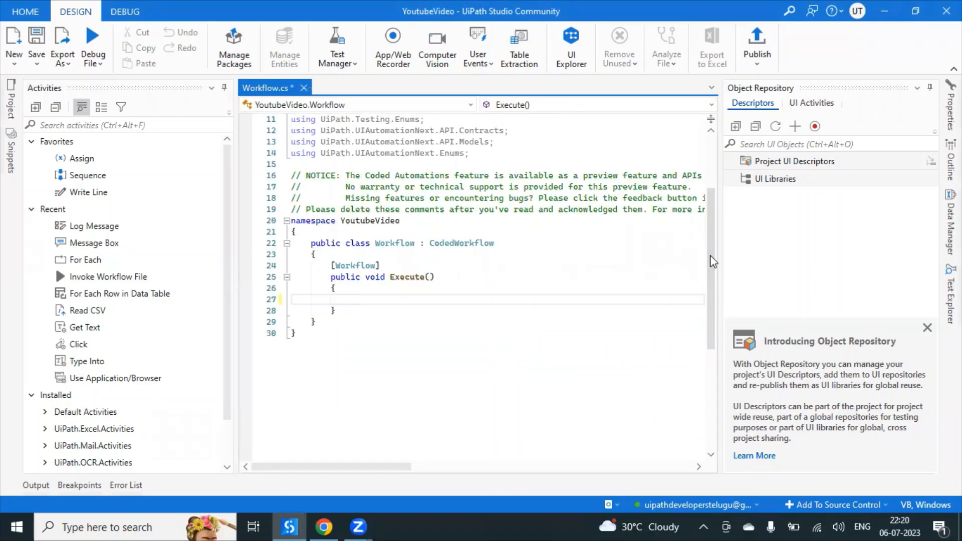
click(362, 299)
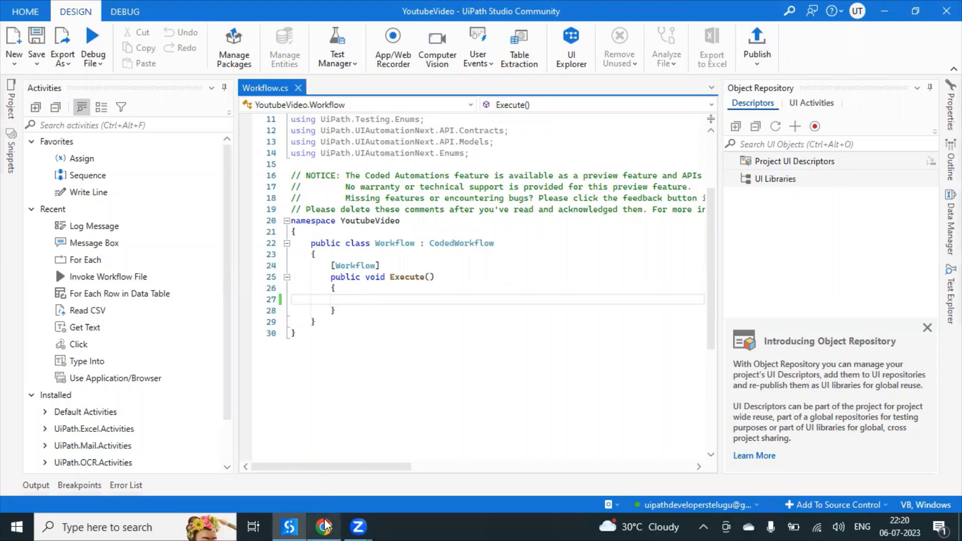
Load botsdna.com in Chrome, enter the Jewelry Store page, and return to Workflow.cs.
click(324, 526)
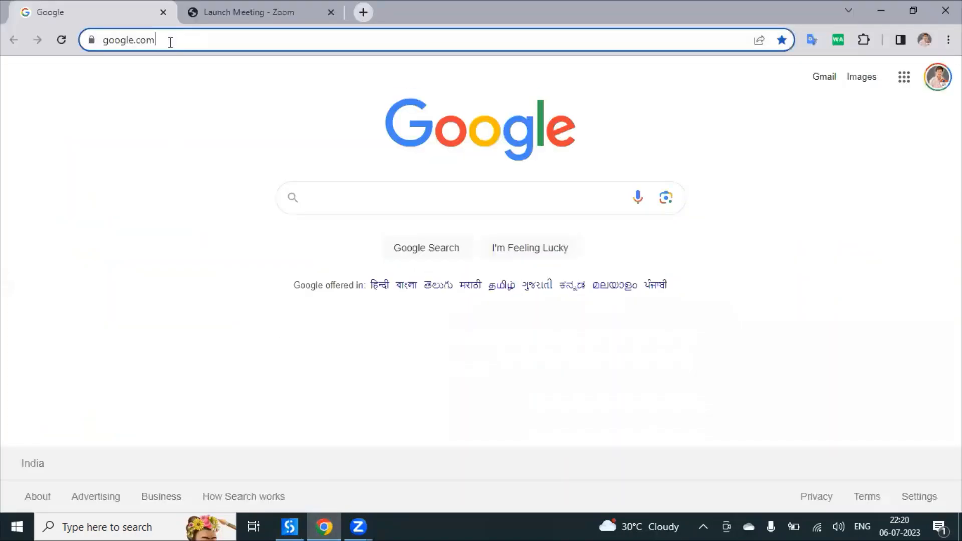
text(botsdna.com)
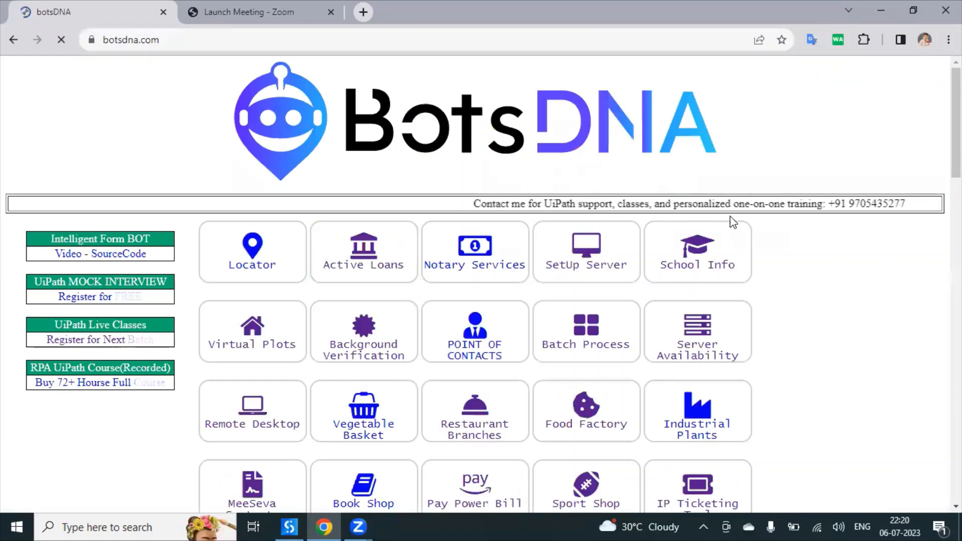
scroll(down, 3)
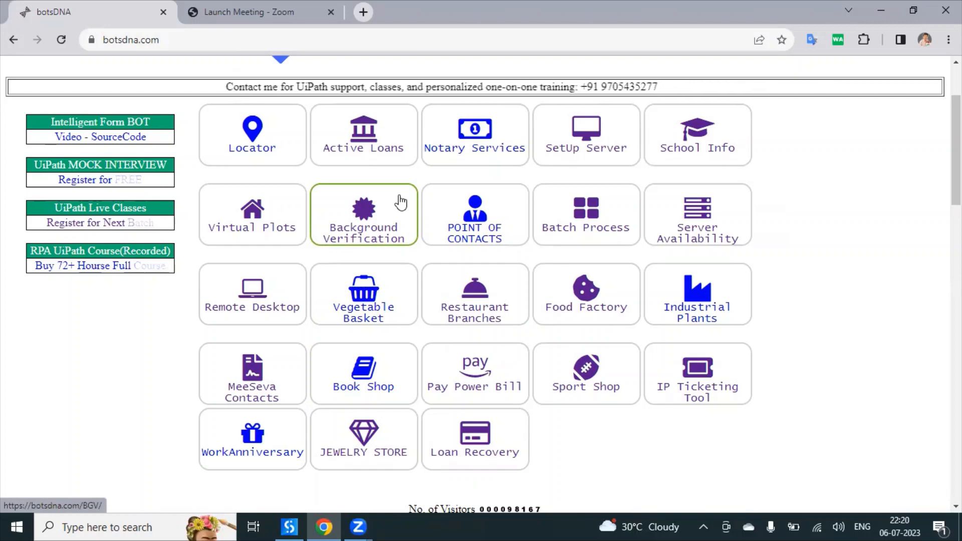
click(362, 439)
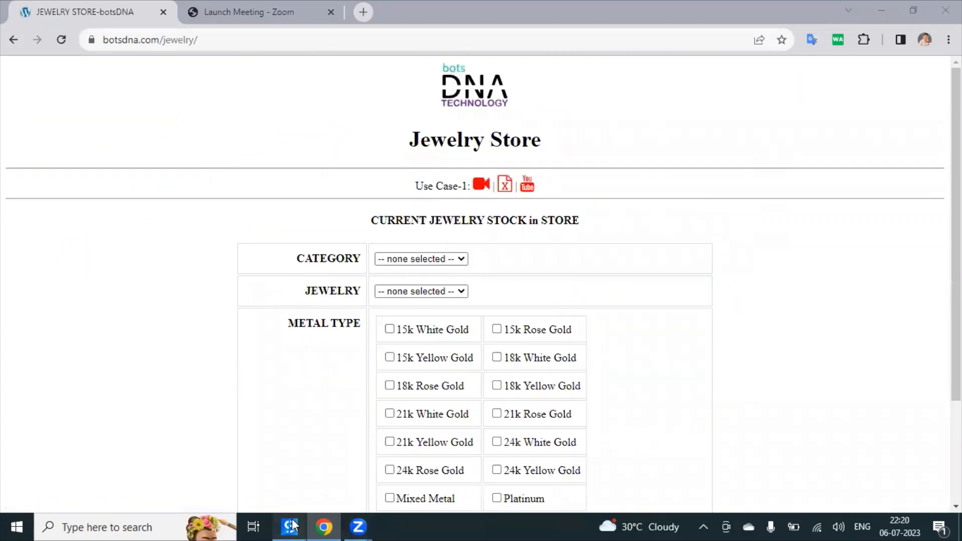
click(288, 526)
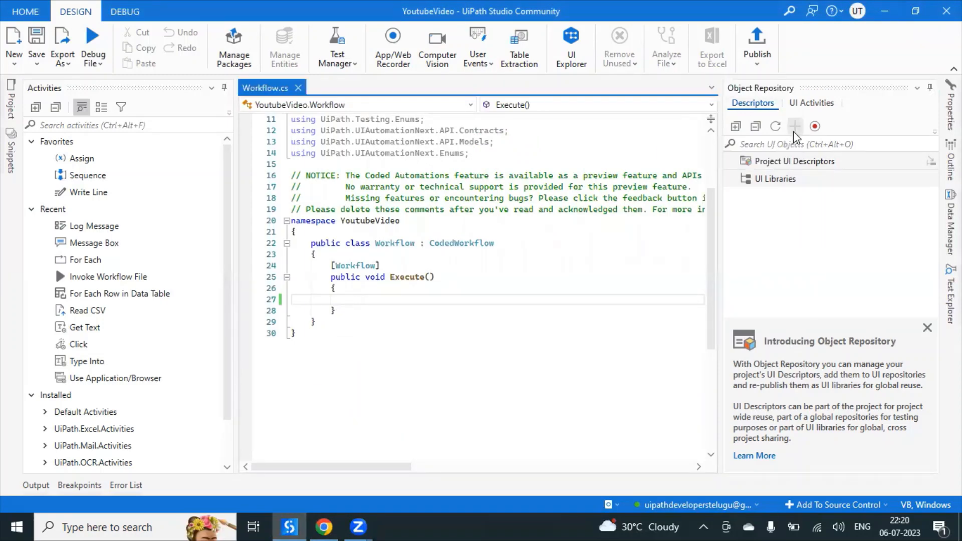
Start Capture Elements and add an application renamed JewelryStore.
click(794, 126)
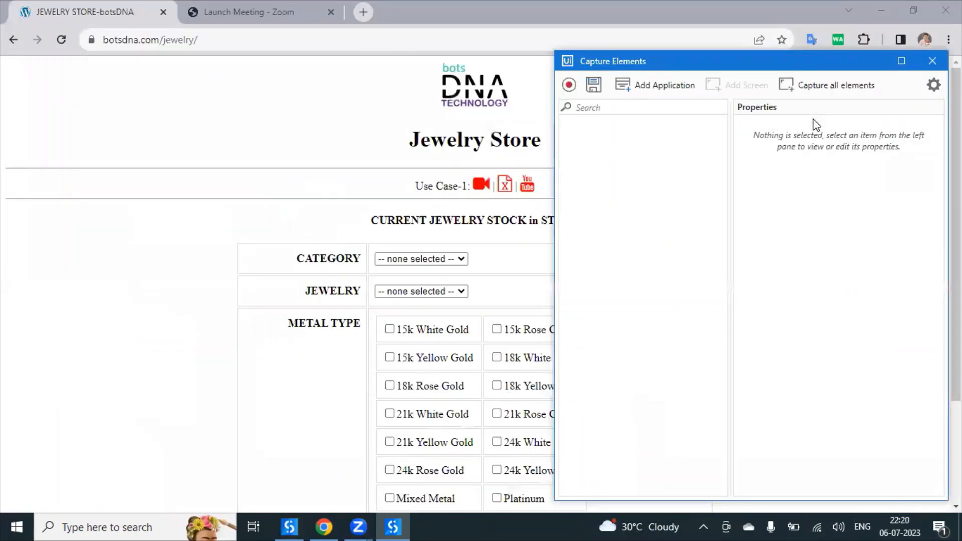
click(663, 84)
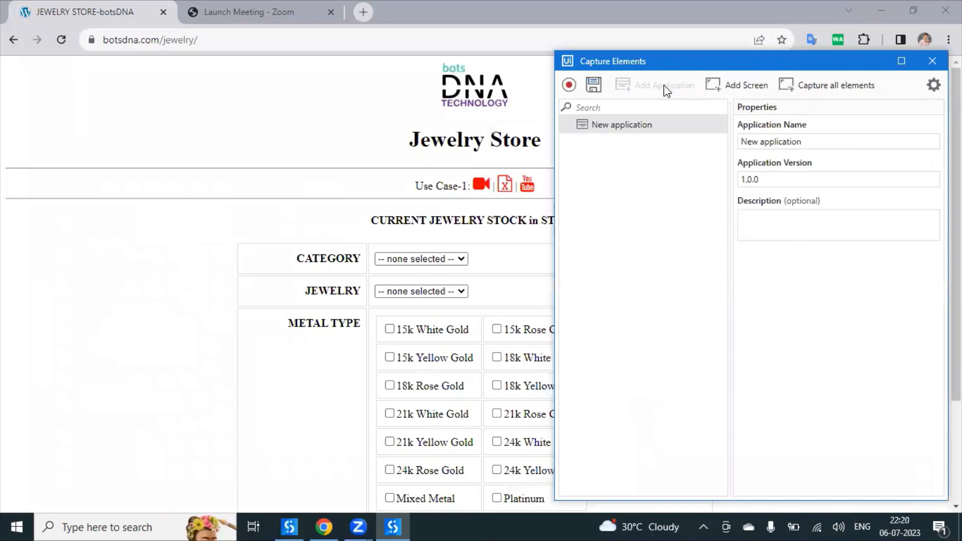
mouse_move(821, 138)
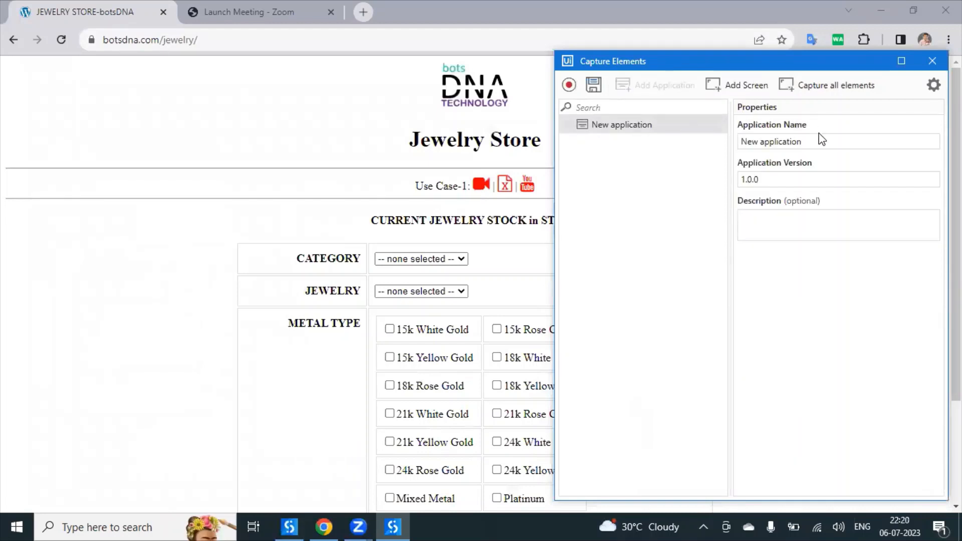
click(654, 162)
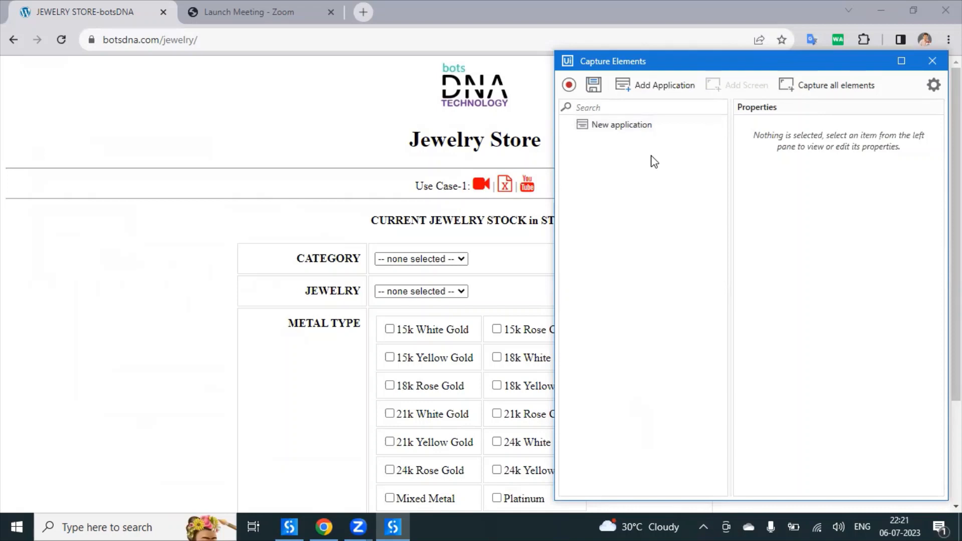
click(620, 124)
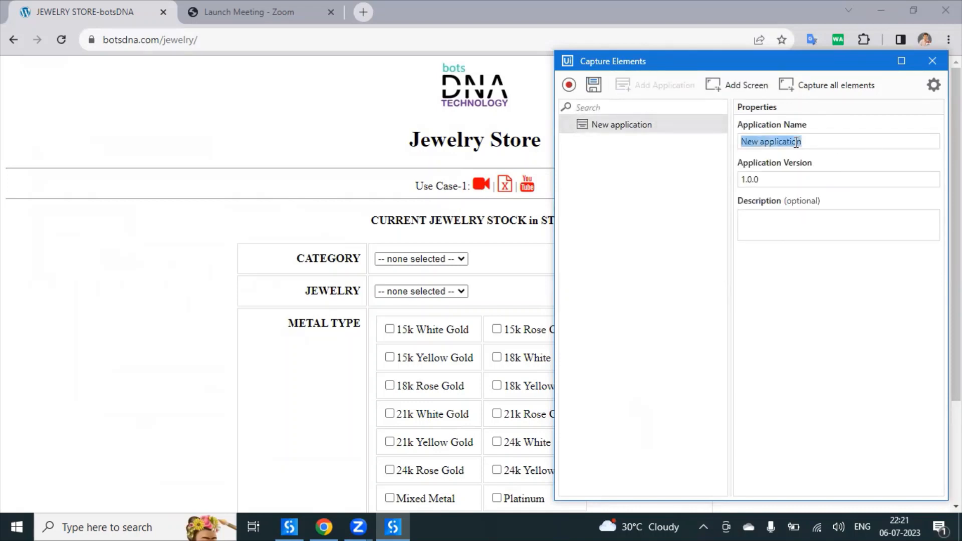
text(Jewe)
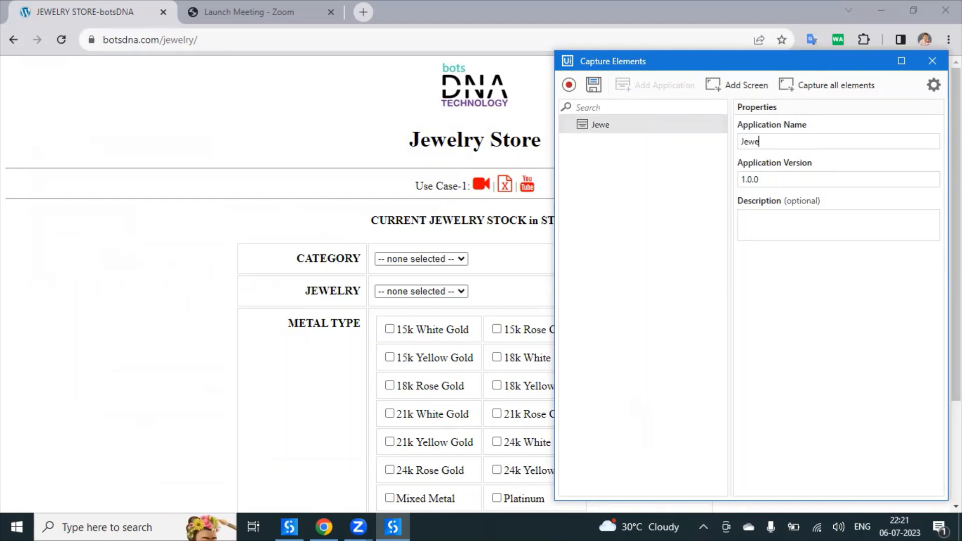
text(lryStore)
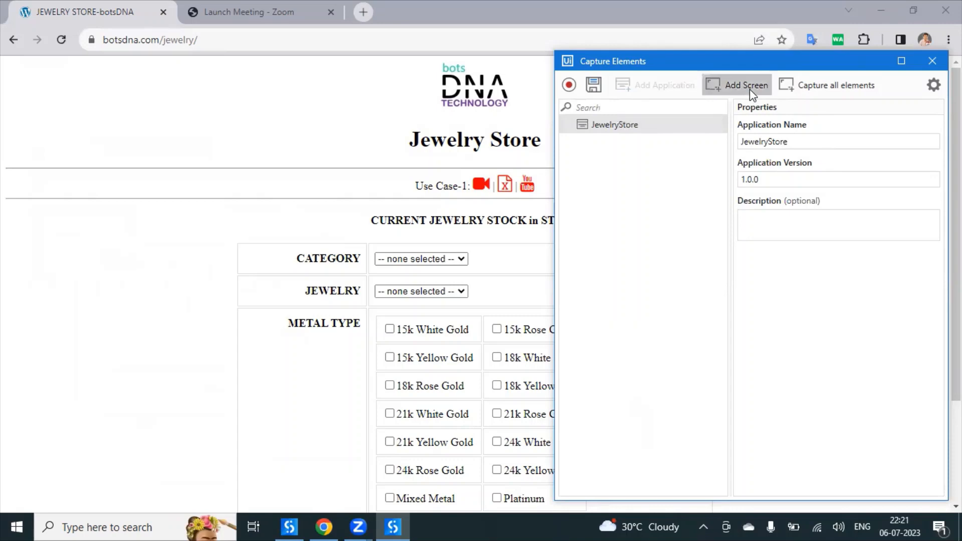
Add the Chrome Jewelry Store page as a screen named CurrentStock.
click(568, 84)
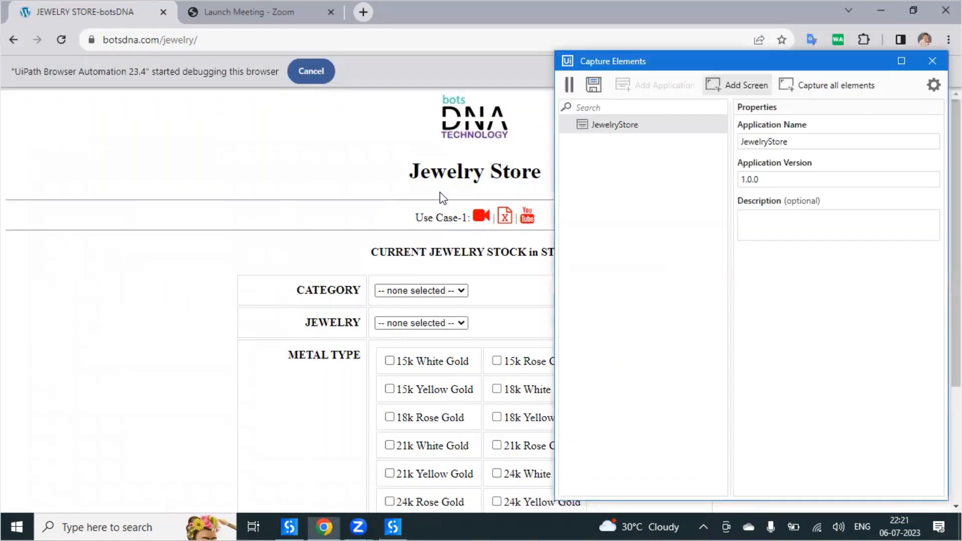
click(745, 84)
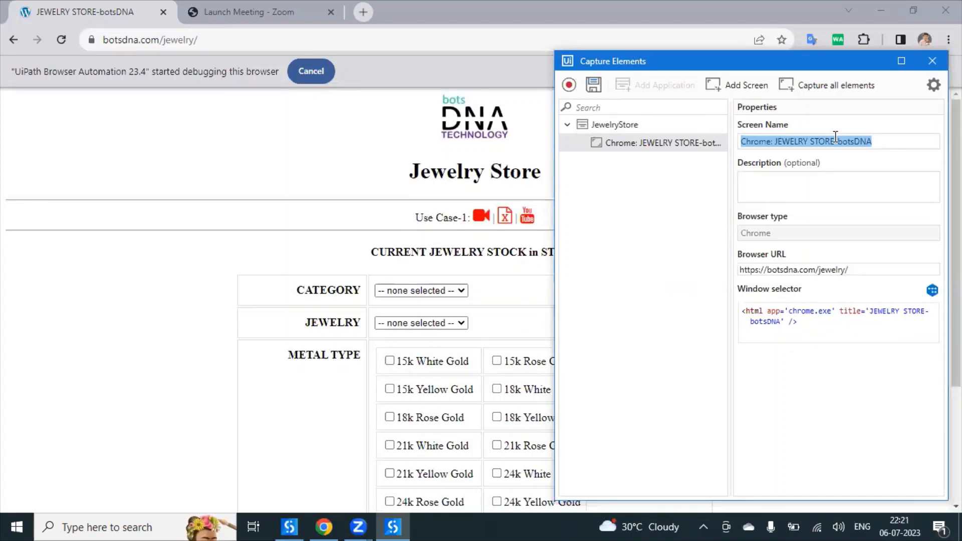
text(CurrentStok)
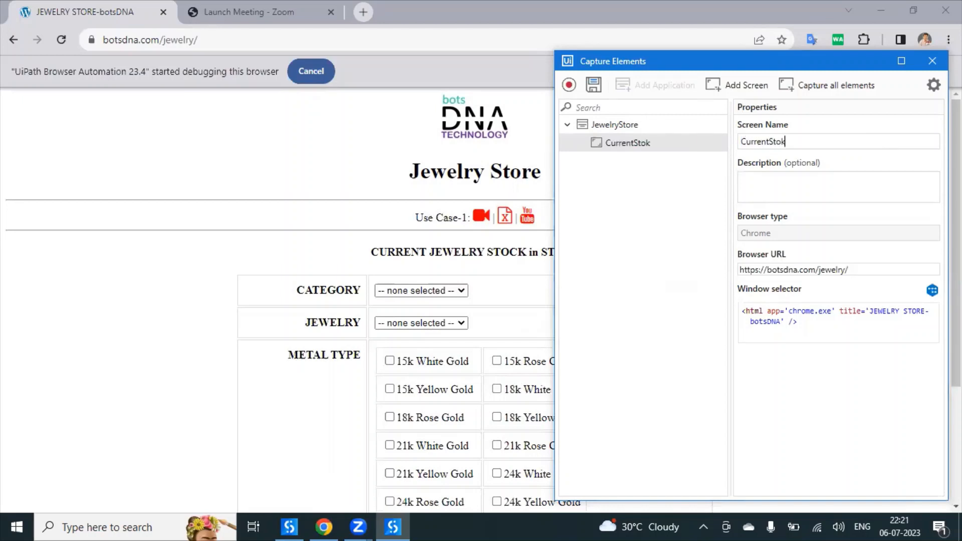
text(c)
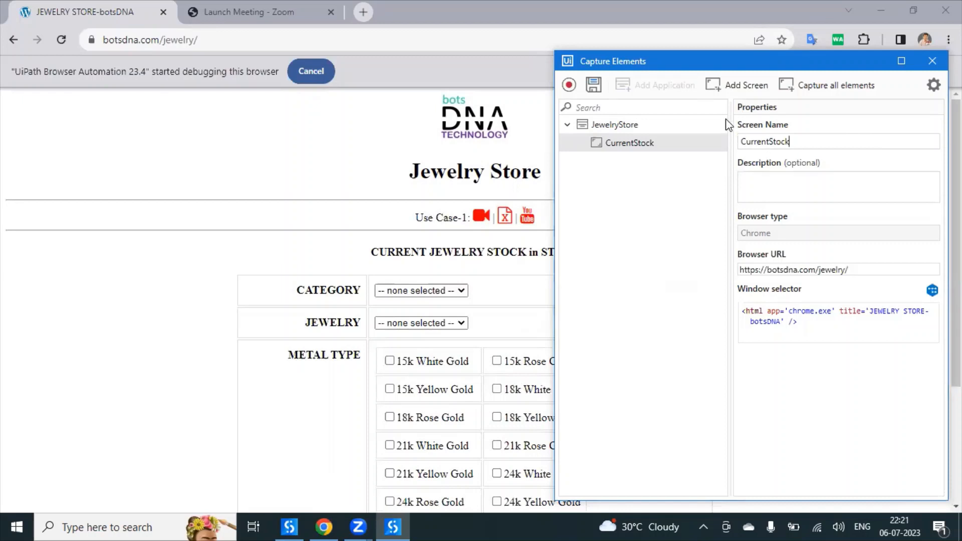
Record the page's CATEGORY dropdown as an element named Category.
click(568, 84)
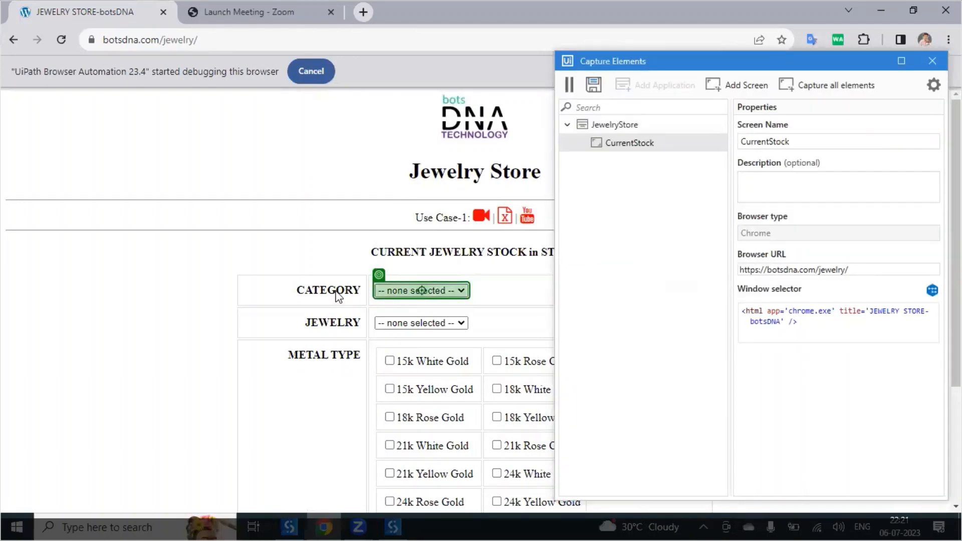
click(421, 291)
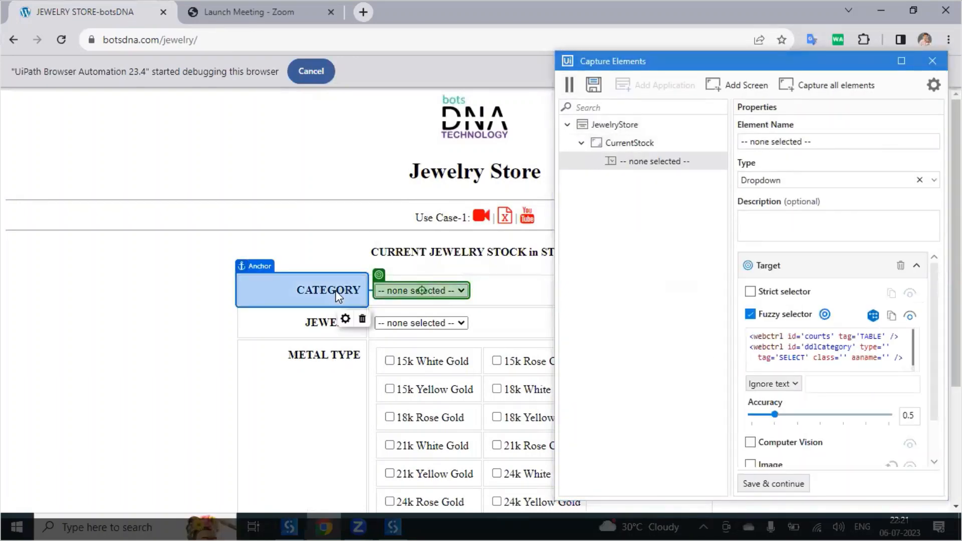
mouse_move(702, 174)
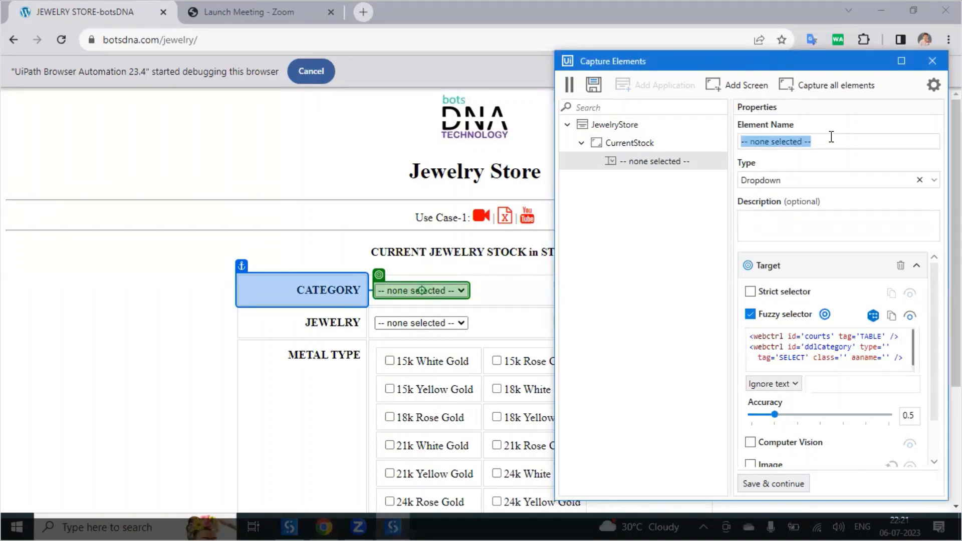
text(Category)
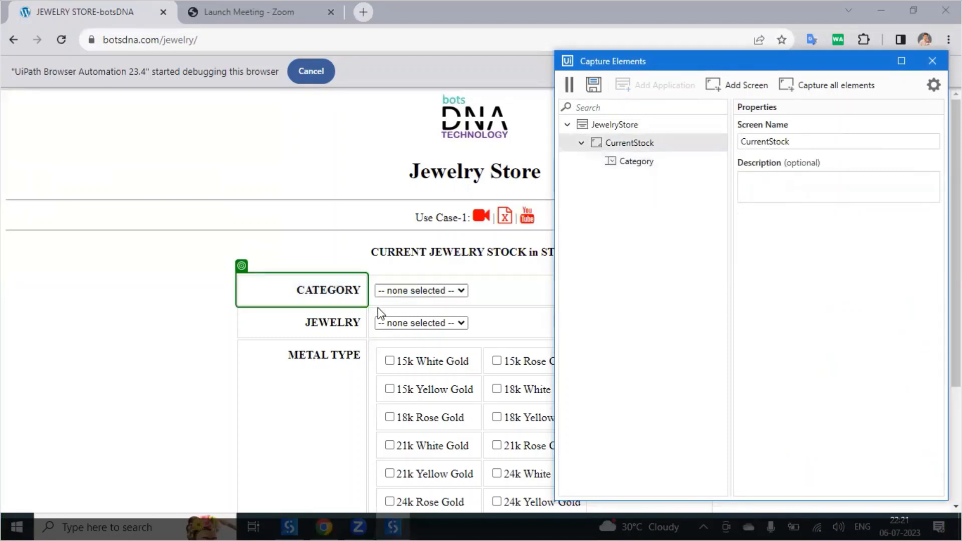
Indicate the Jewelry dropdown on the page and name the element Jewelry.
click(420, 322)
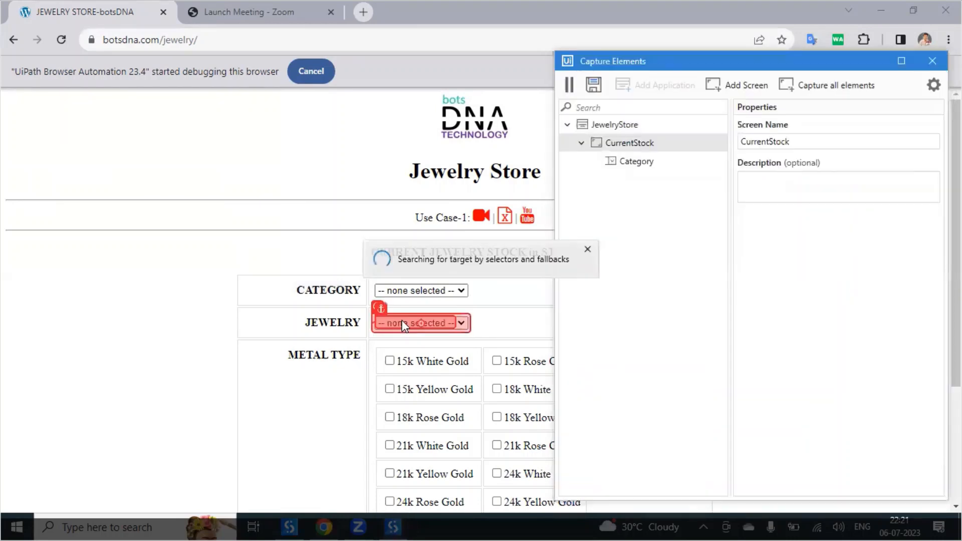
click(416, 322)
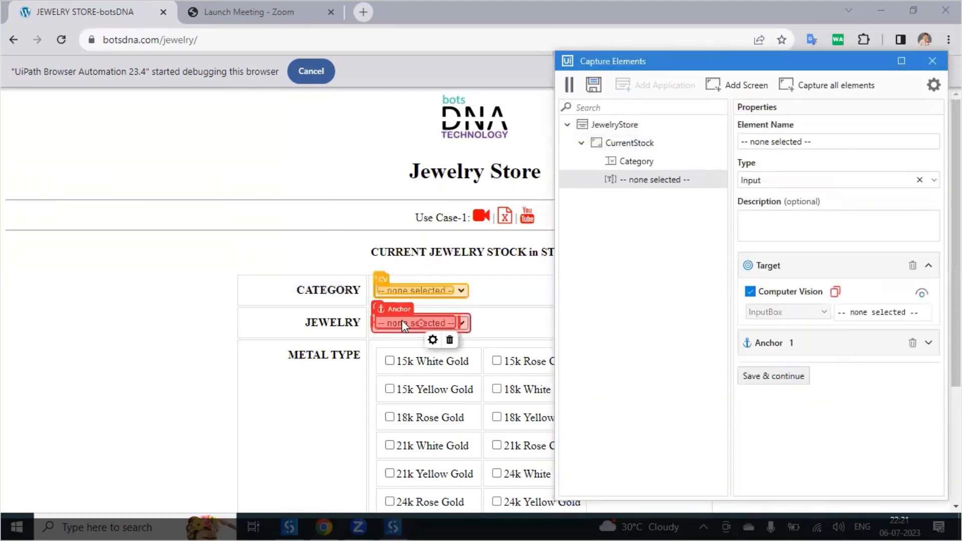
mouse_move(449, 324)
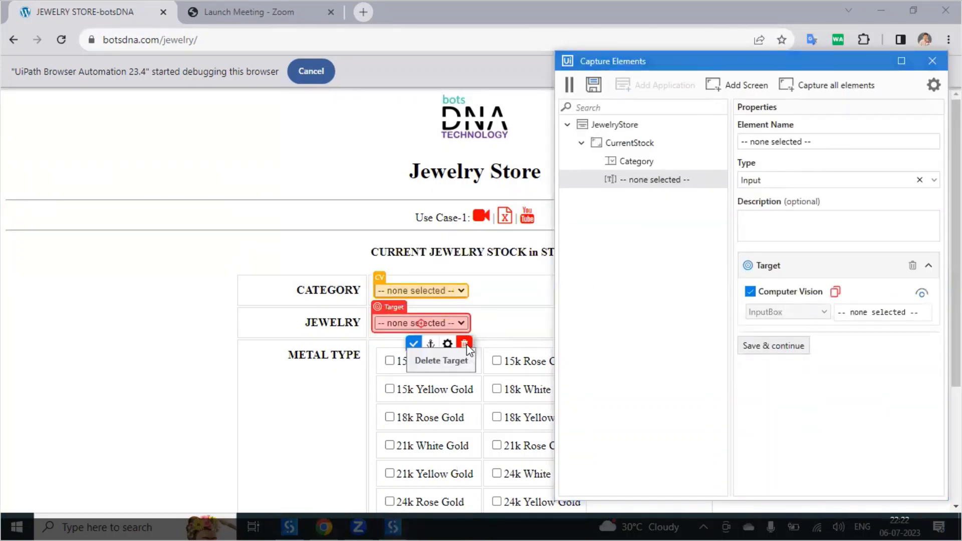
click(465, 343)
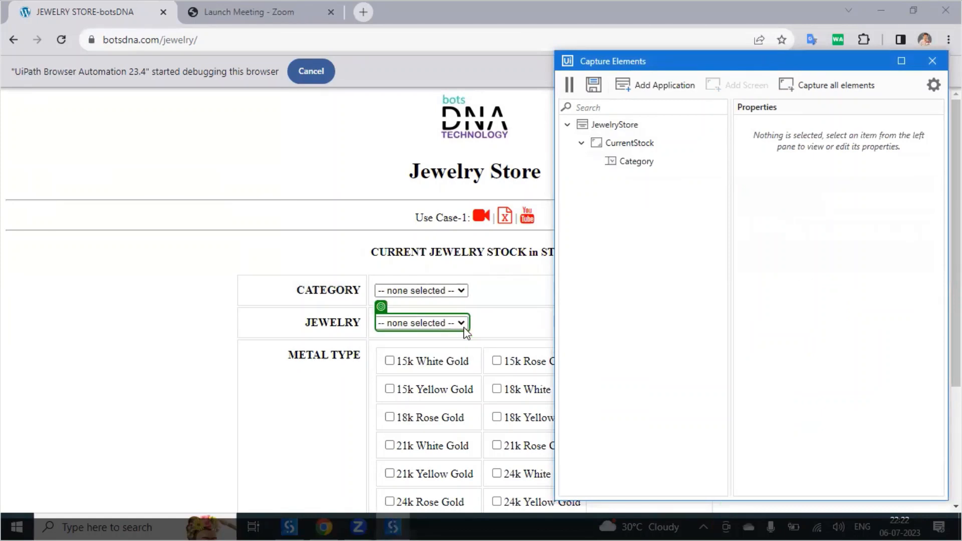
click(422, 323)
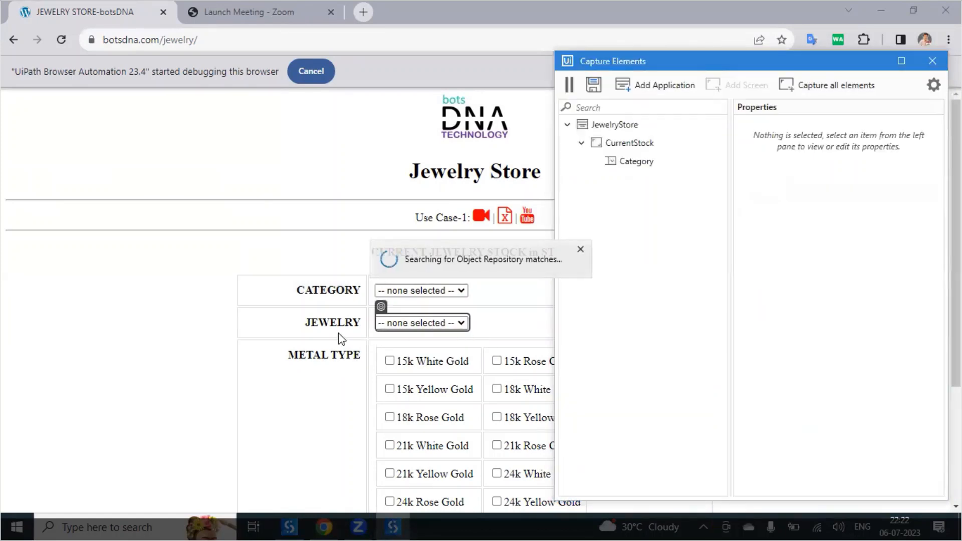
click(422, 323)
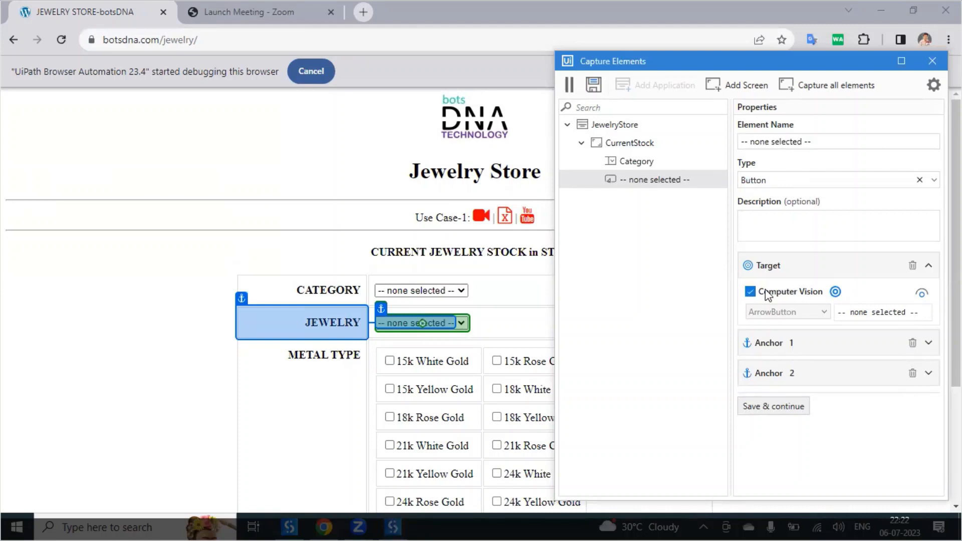
mouse_move(852, 314)
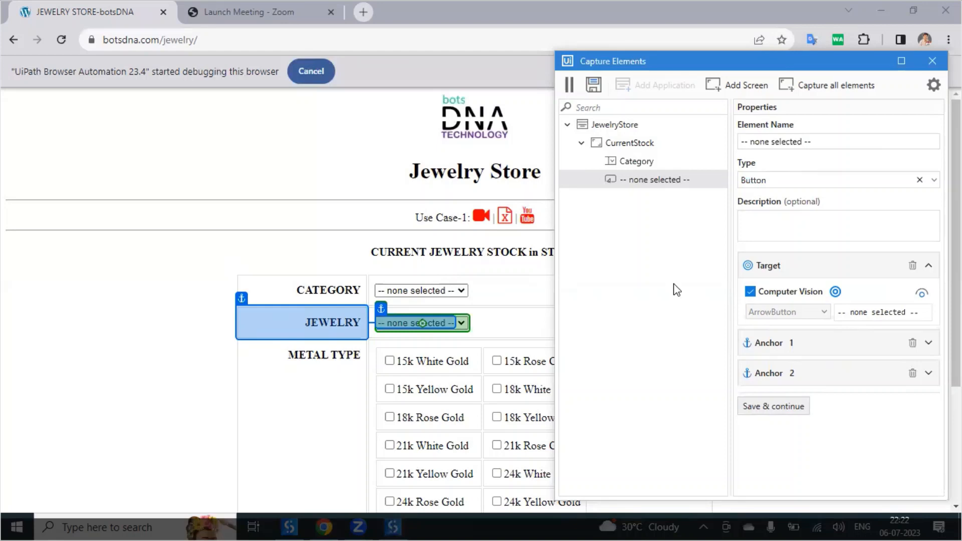
mouse_move(843, 155)
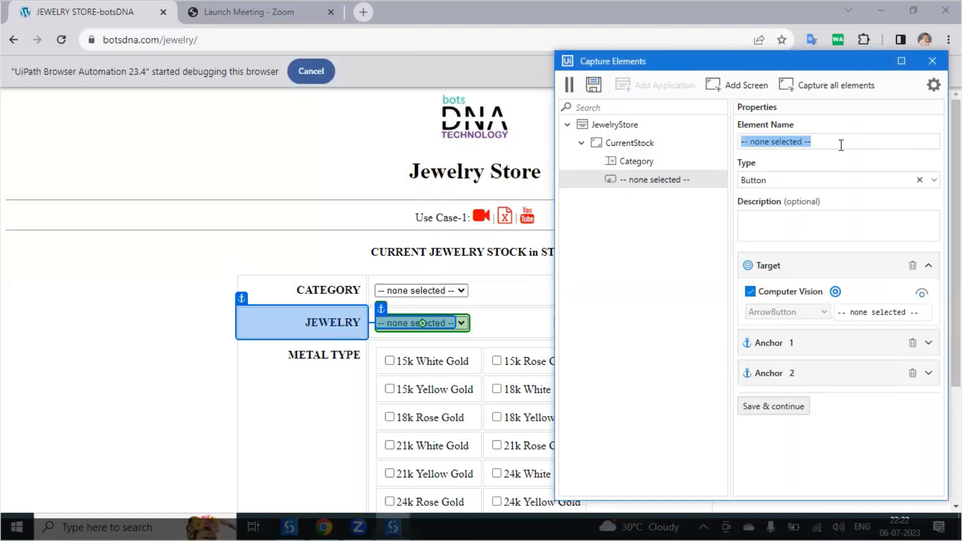
text(Jewel)
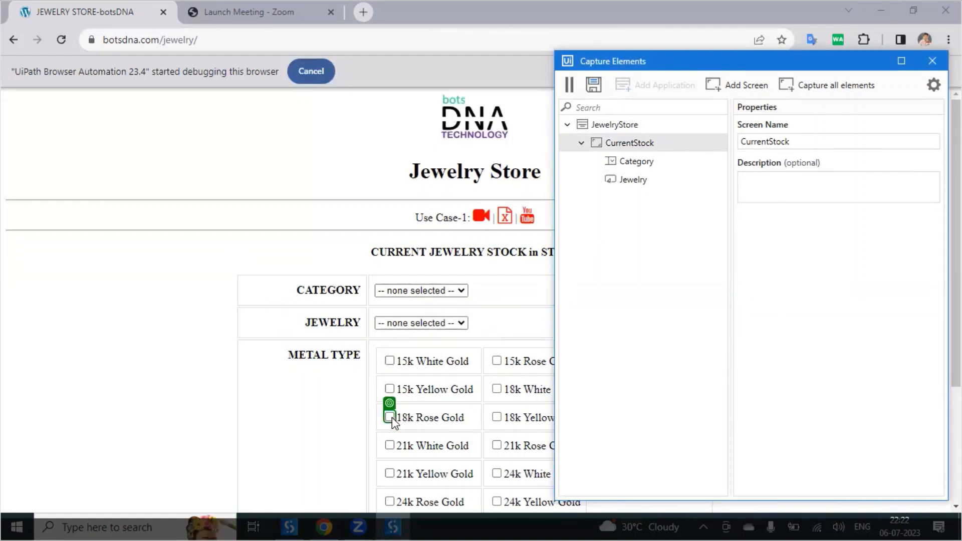
Capture the 21k White Gold checkbox as an element named 21kWhiteGold.
click(933, 61)
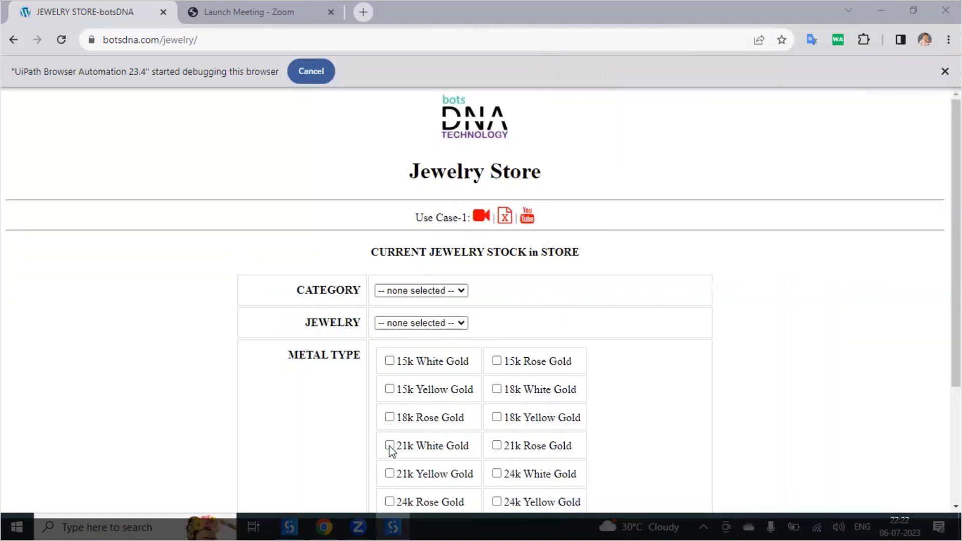
mouse_move(420, 448)
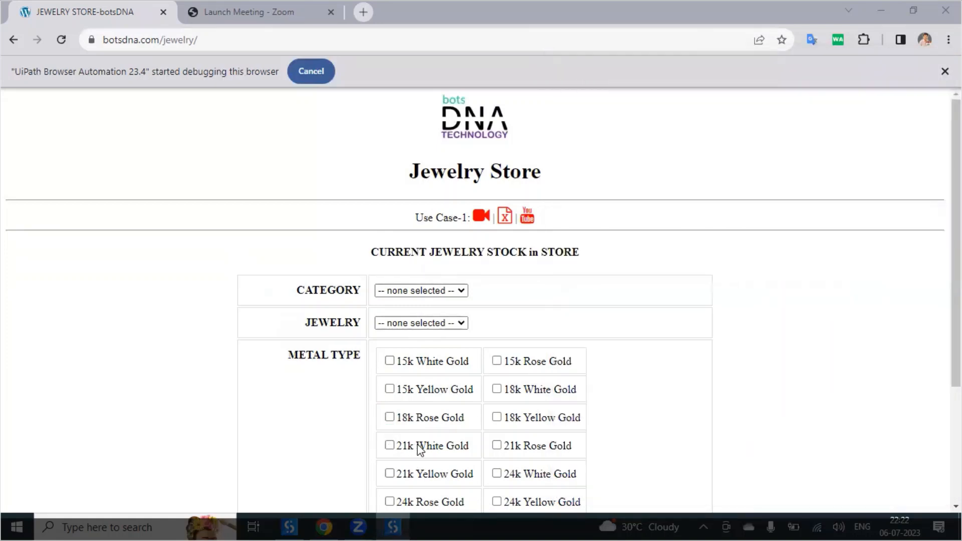
click(389, 444)
text(21)
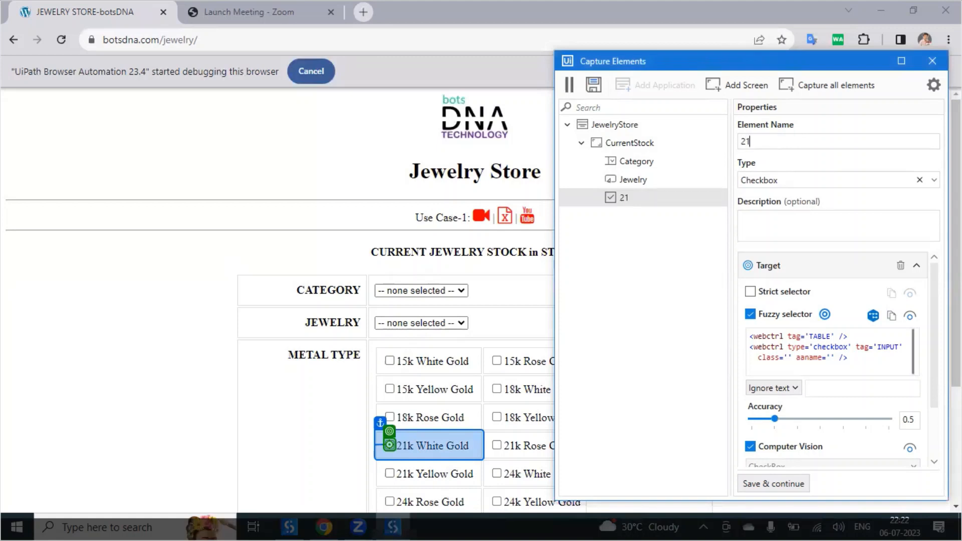
text(kQ)
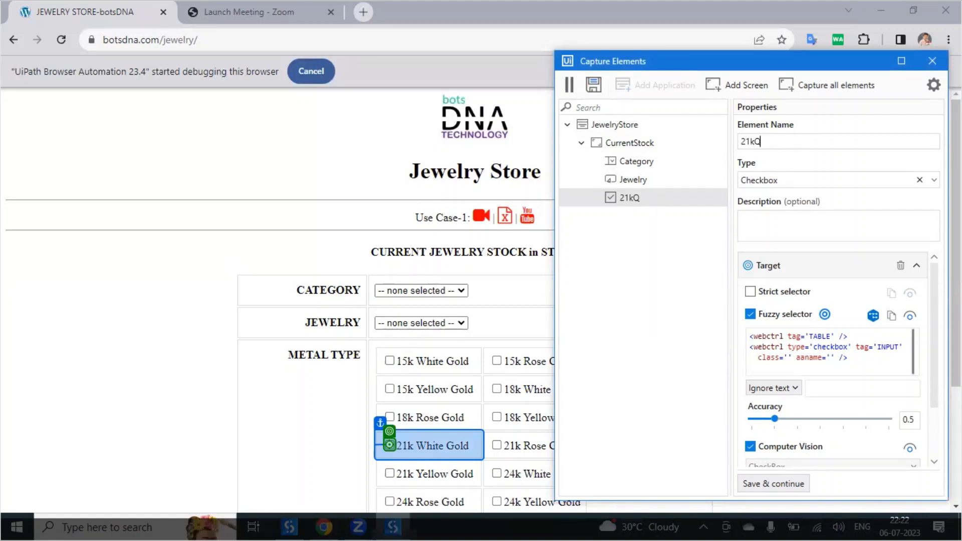
text(WhiteGold)
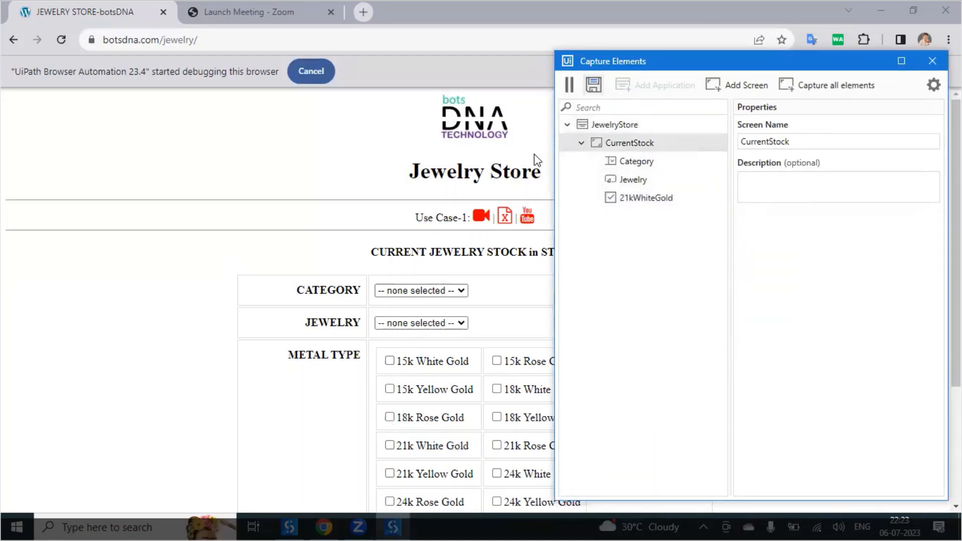
Capture the Submit Stock button, save the elements and finish capturing.
scroll(down, 3)
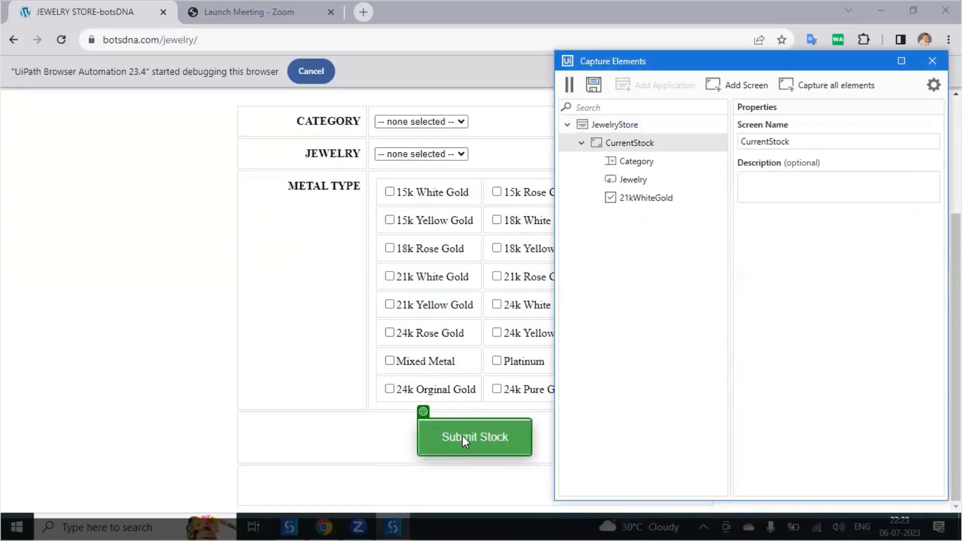
click(474, 436)
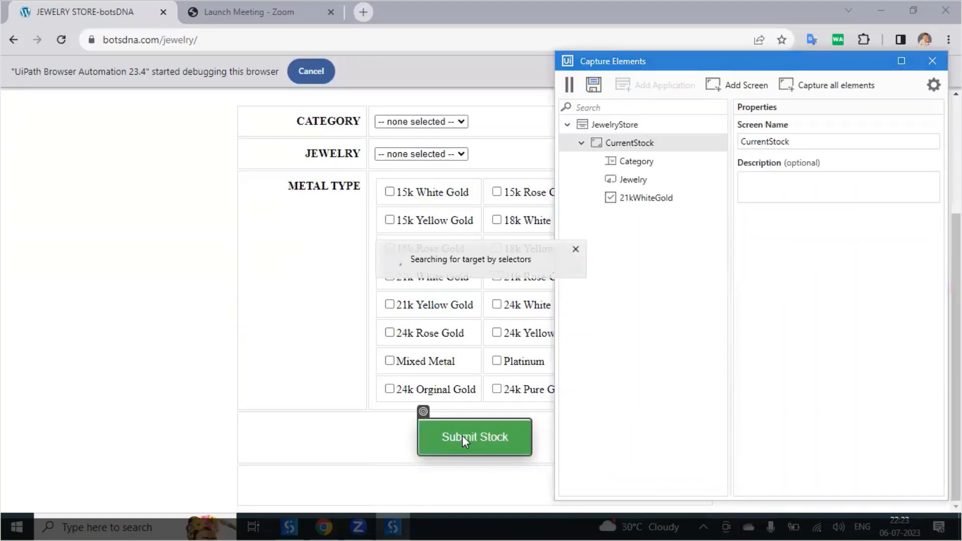
click(474, 437)
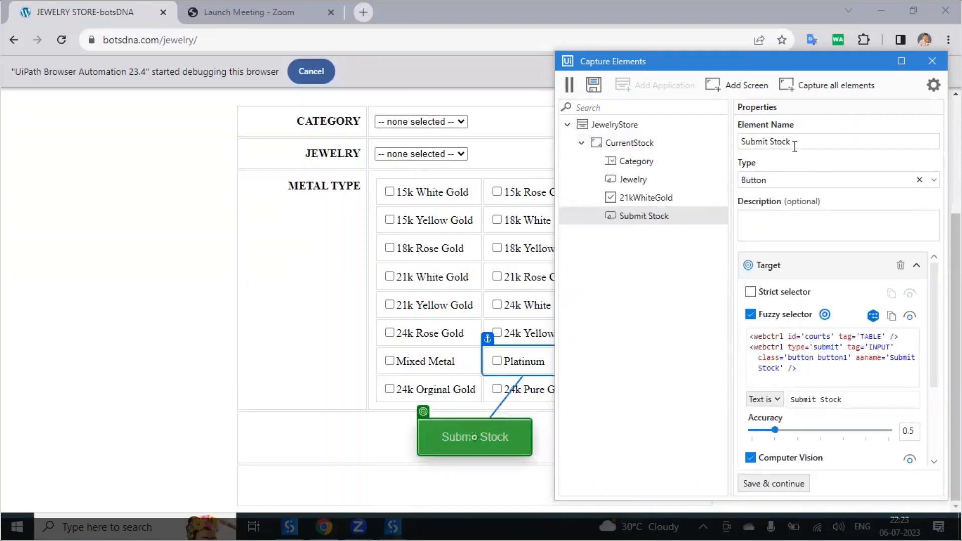
click(773, 483)
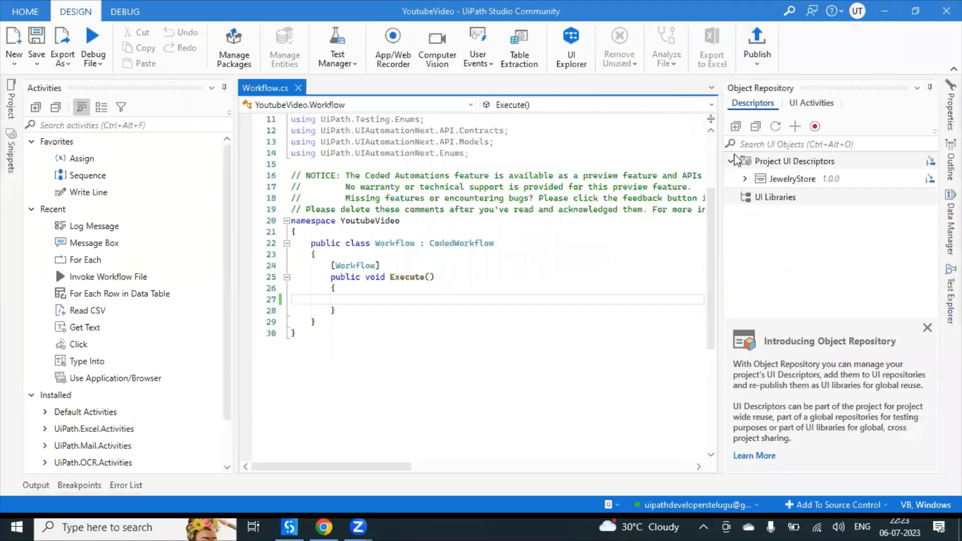
Edit the Jewelry descriptor under JewelryStore > CurrentStock, re-indicating the dropdown and confirming.
click(744, 179)
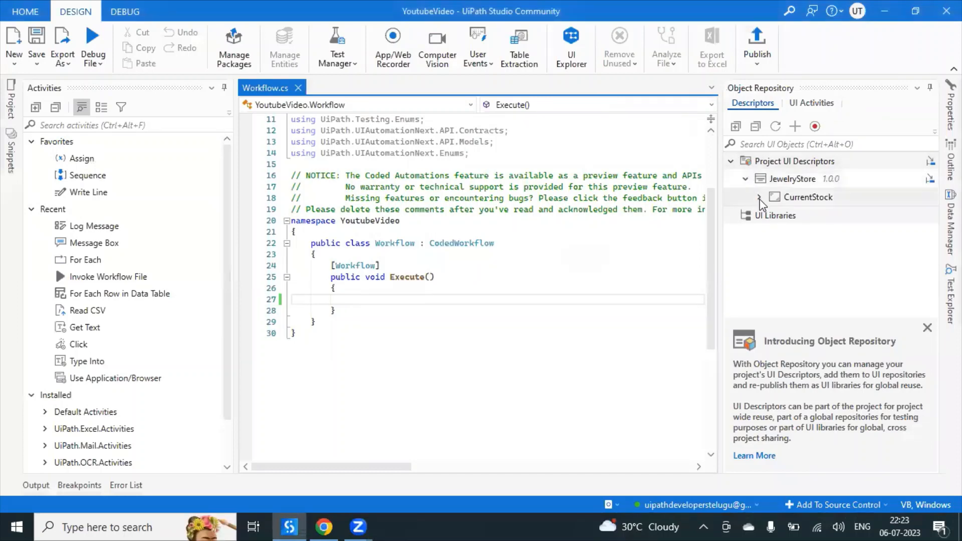
click(761, 197)
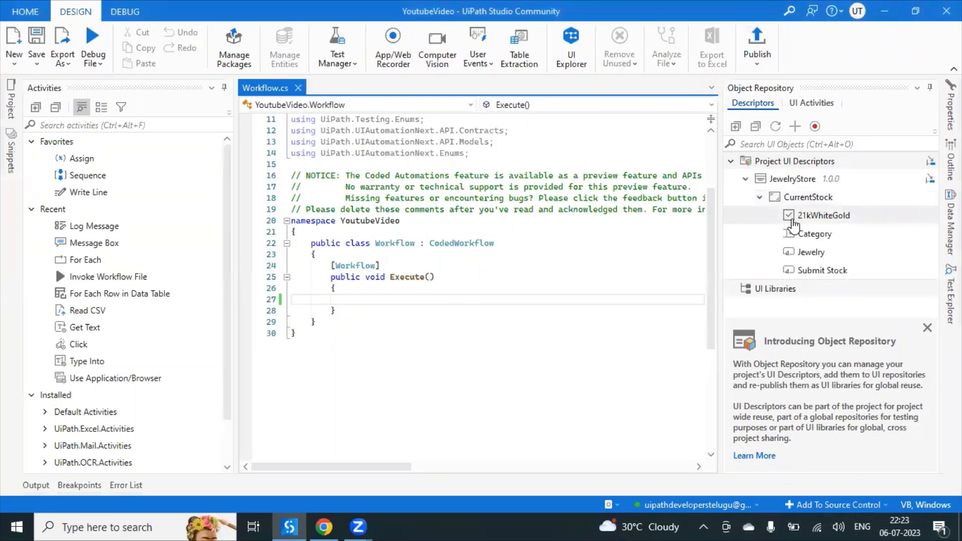
mouse_move(824, 225)
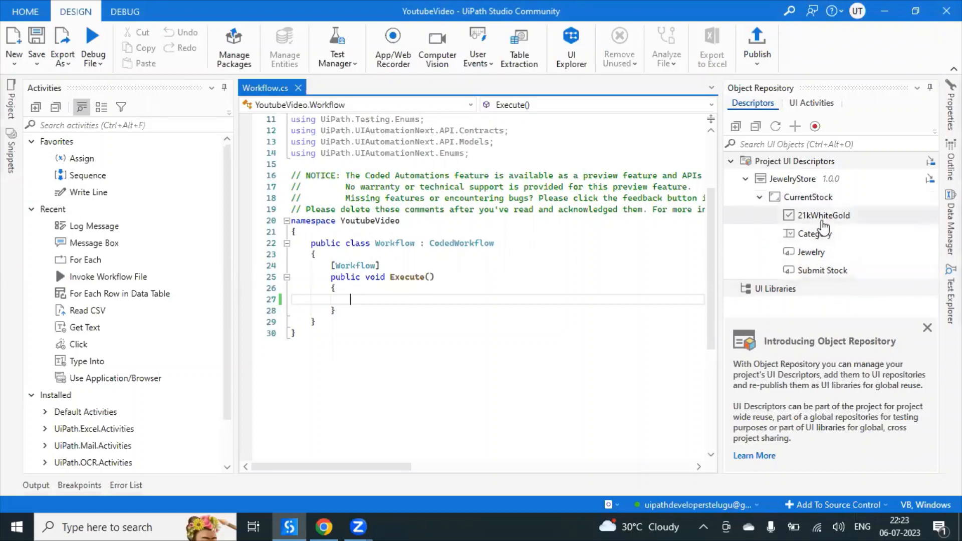
mouse_move(816, 233)
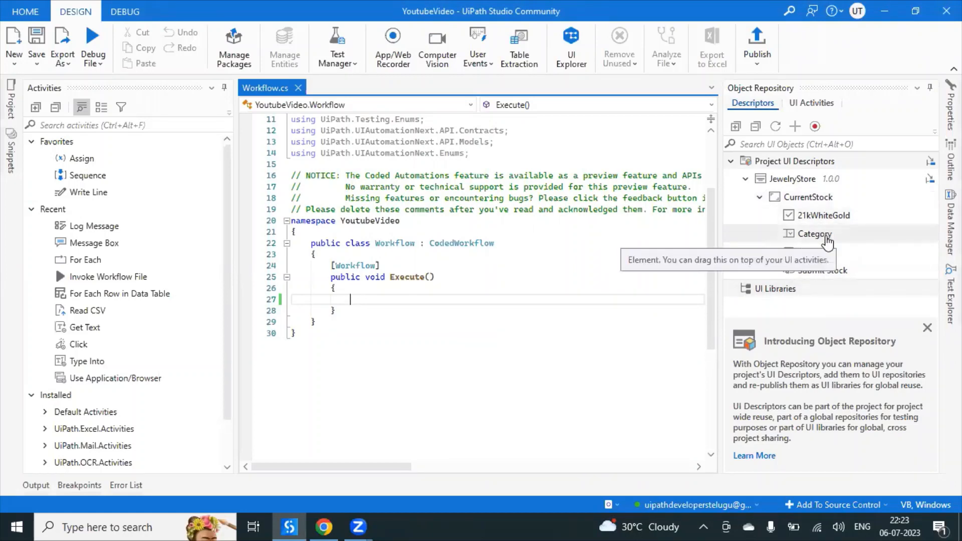
mouse_move(829, 254)
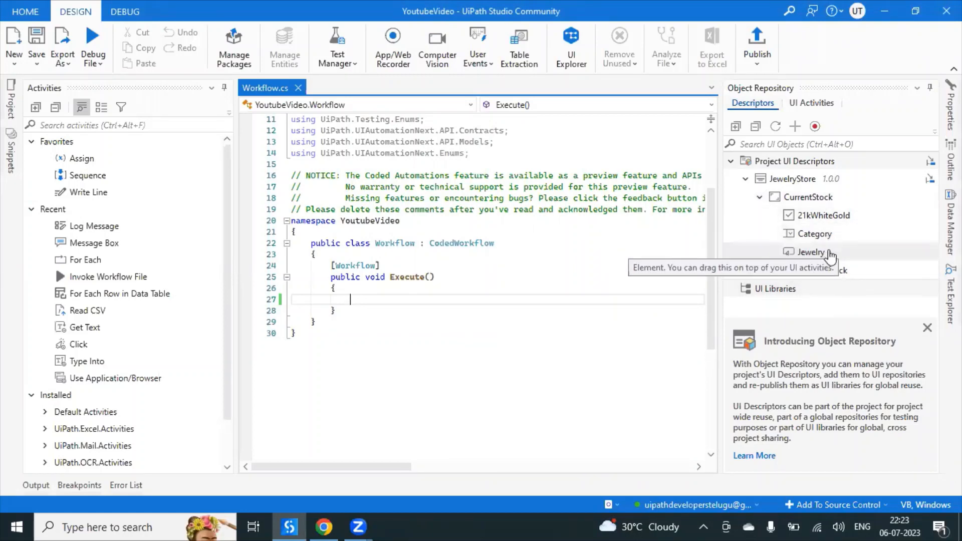
right_click(809, 251)
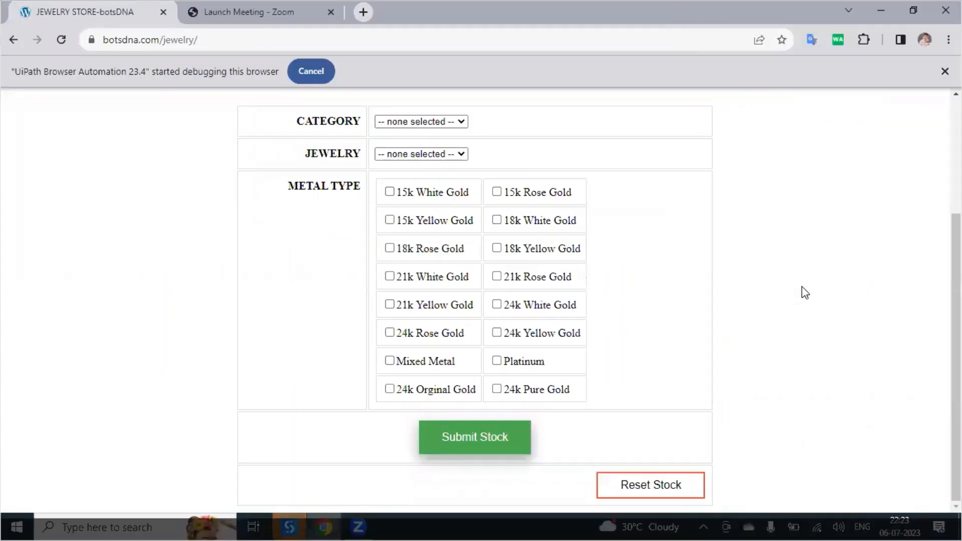
click(422, 154)
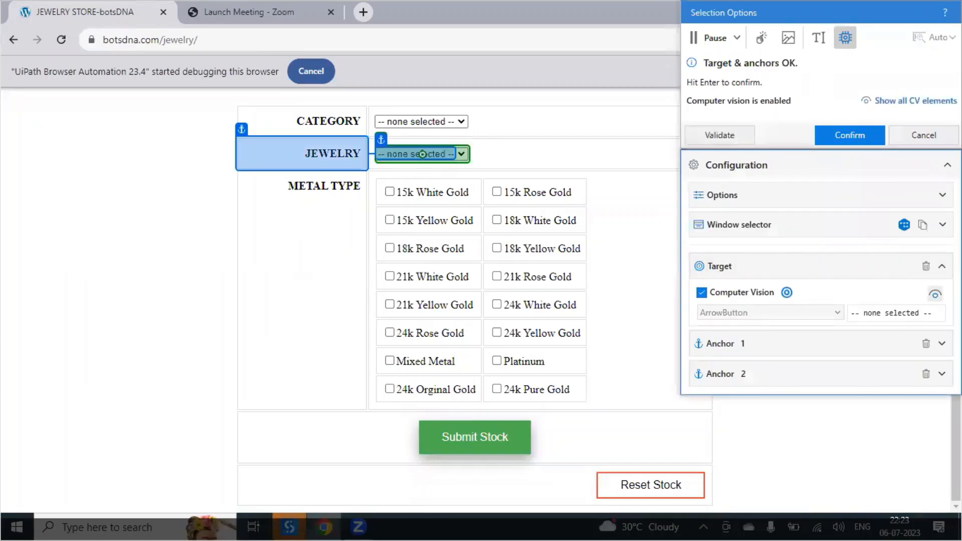
mouse_move(845, 37)
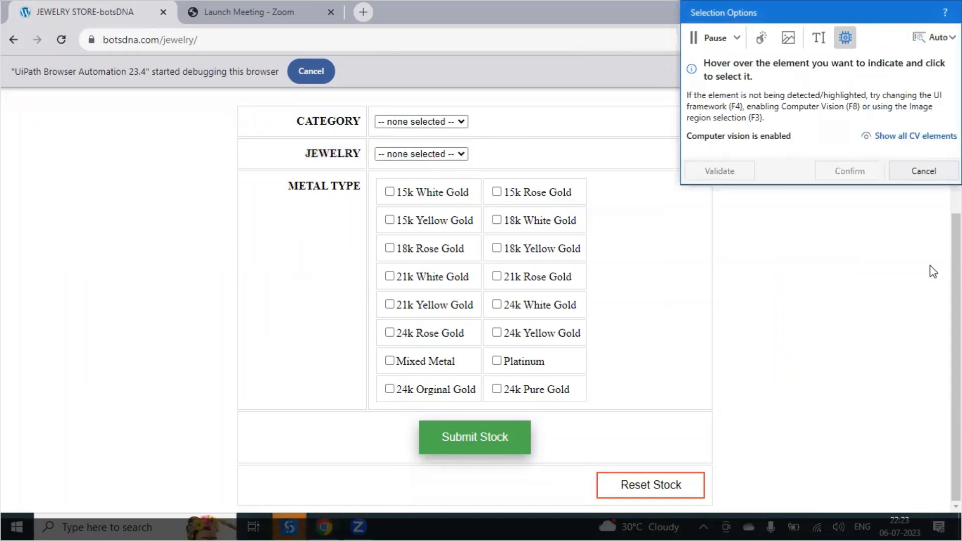
mouse_move(845, 37)
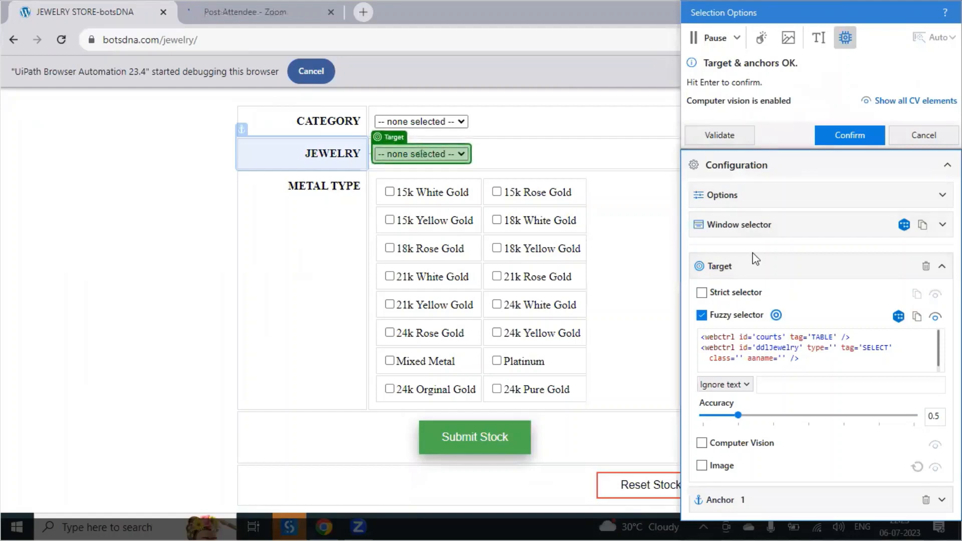
click(849, 135)
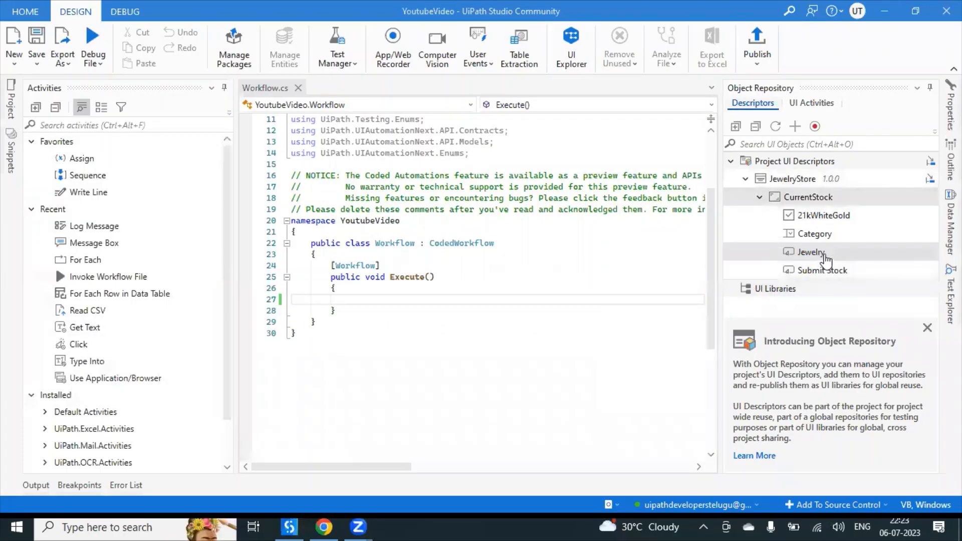
Edit the Jewelry element, set its Type from Button to Dropdown, and save.
right_click(810, 252)
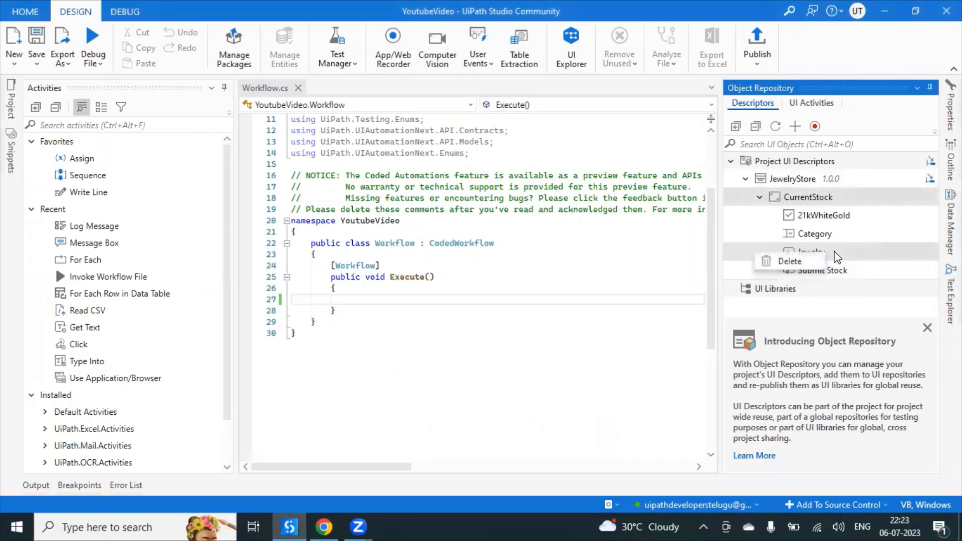
right_click(810, 251)
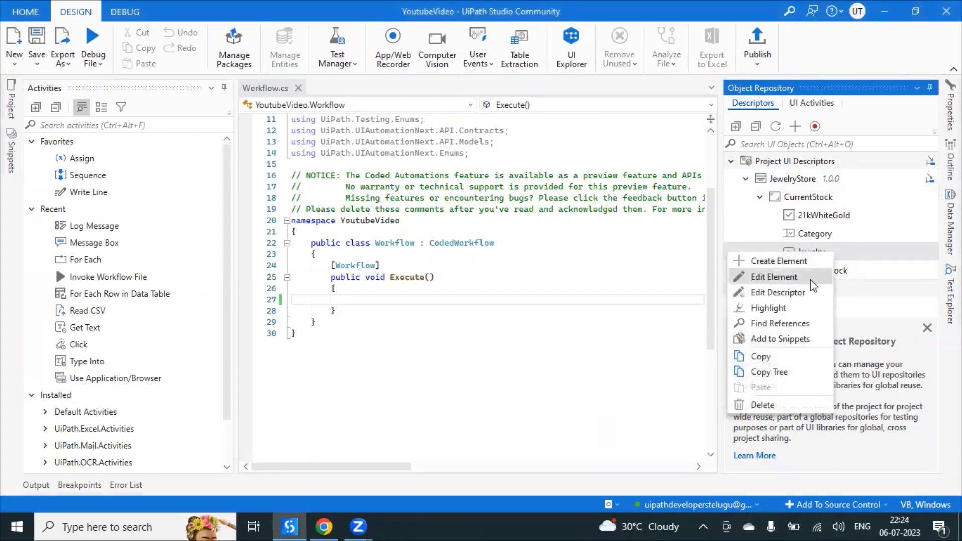
click(774, 277)
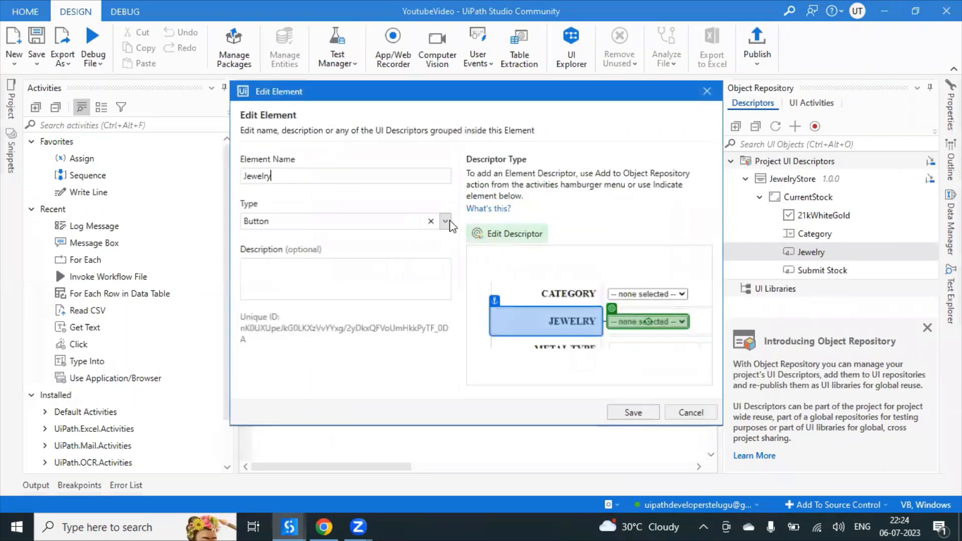
click(445, 221)
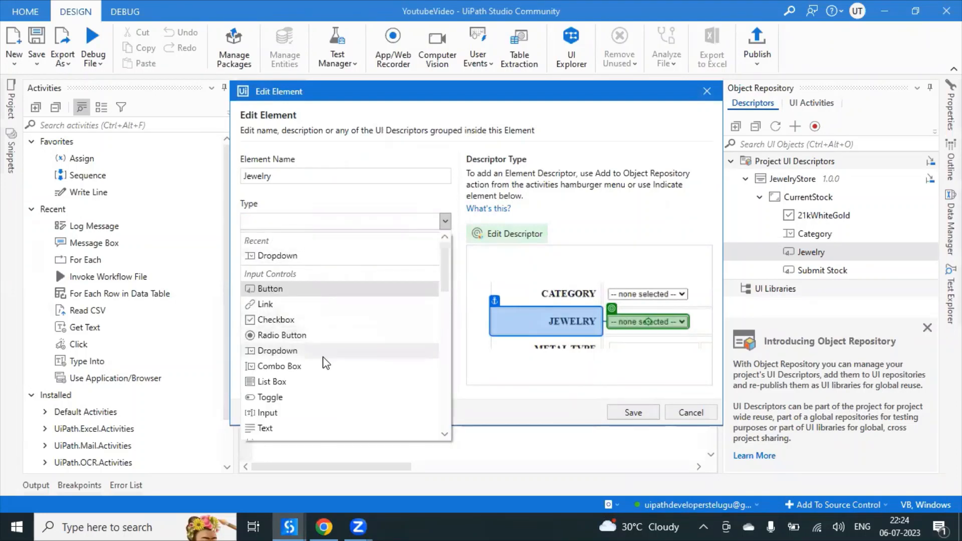
click(274, 350)
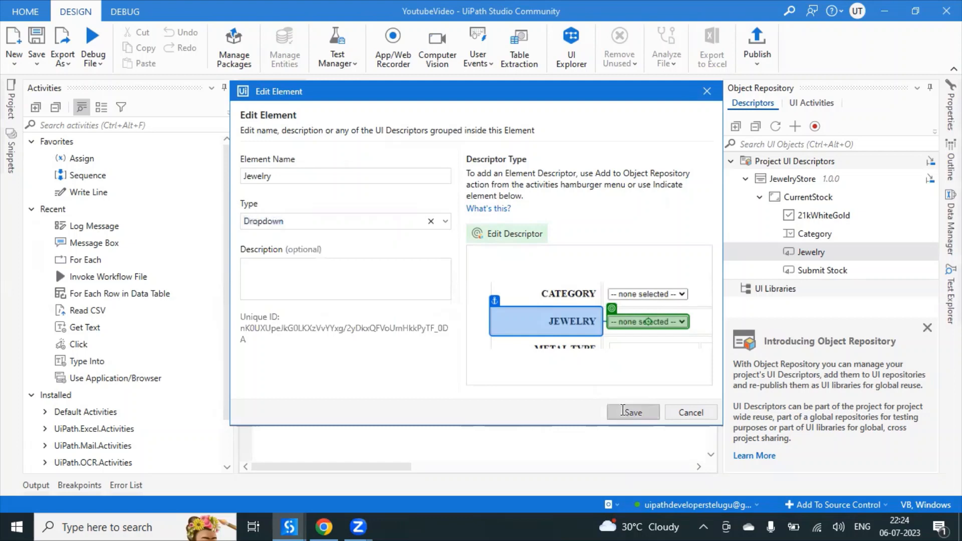
click(632, 412)
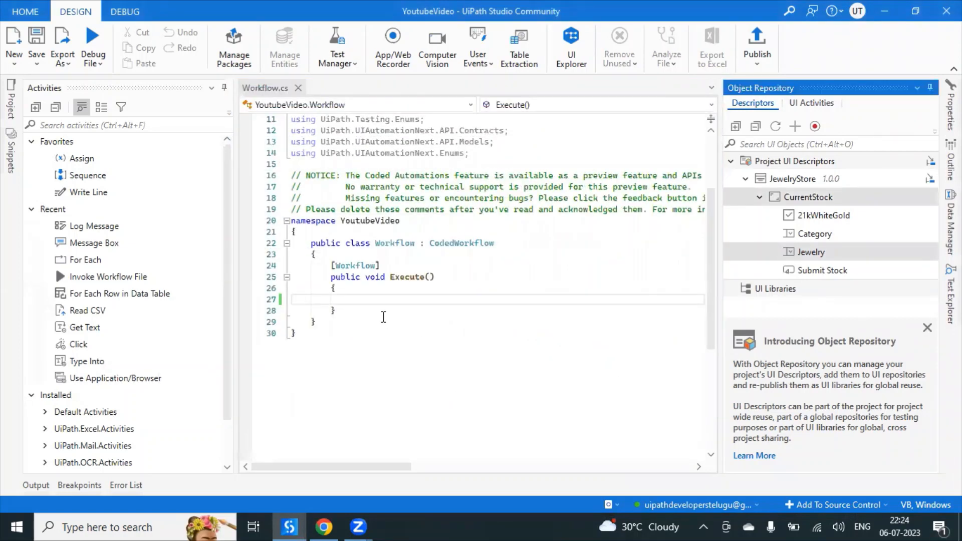
Write var screen = uiAutomation.Open("CurrentStock"); inside Execute.
click(378, 300)
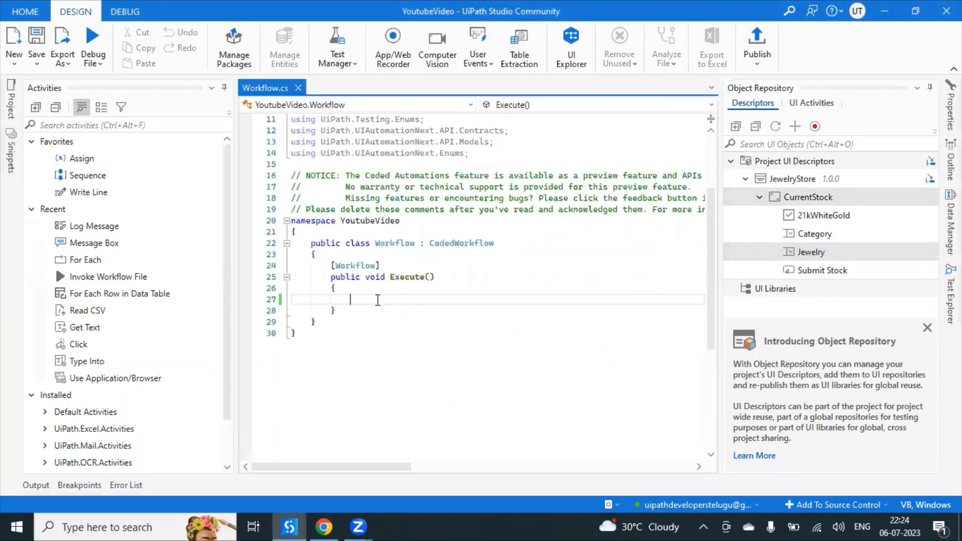
text(var)
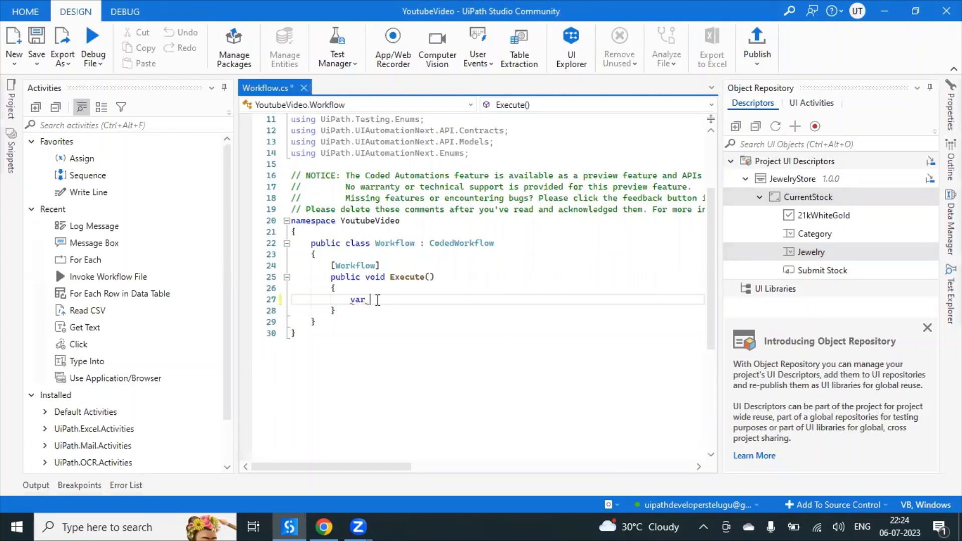
text(screen =)
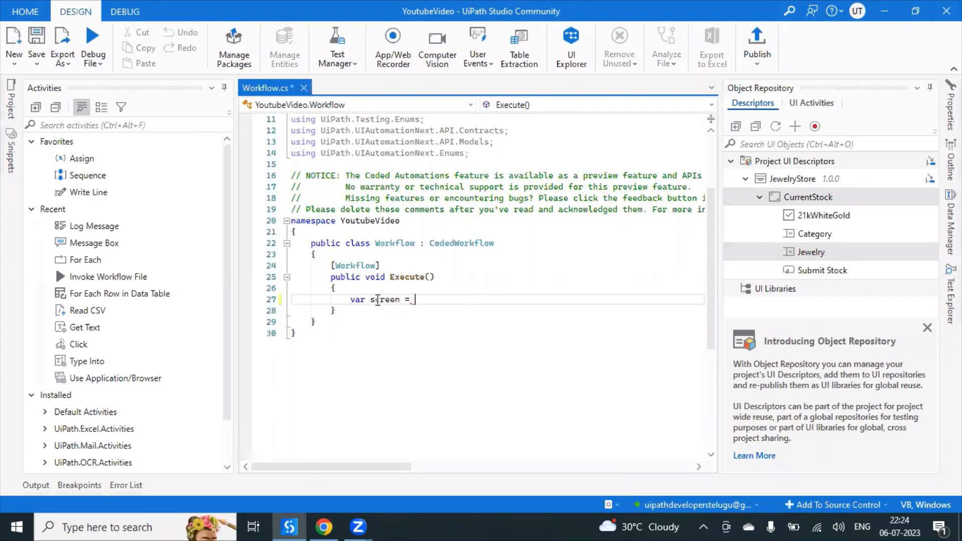
text(uia)
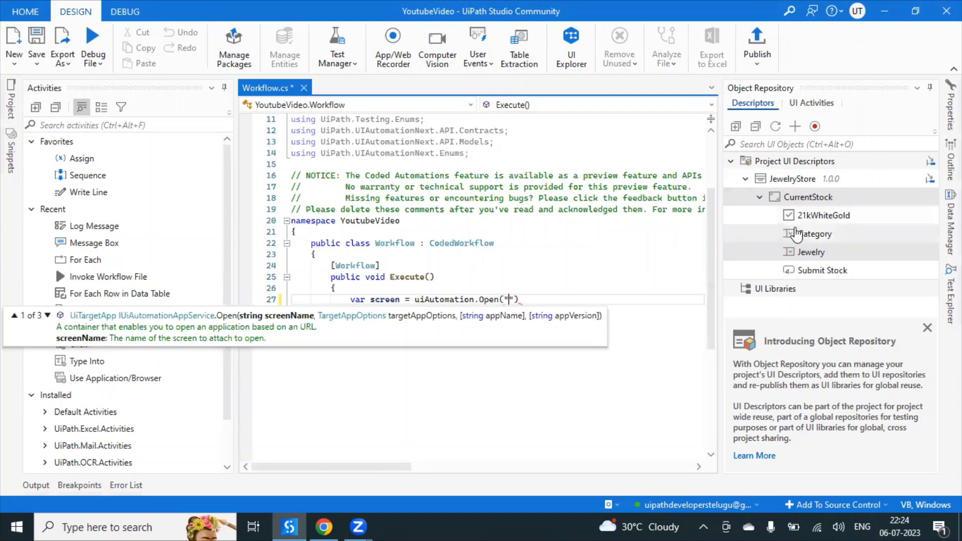
mouse_move(807, 198)
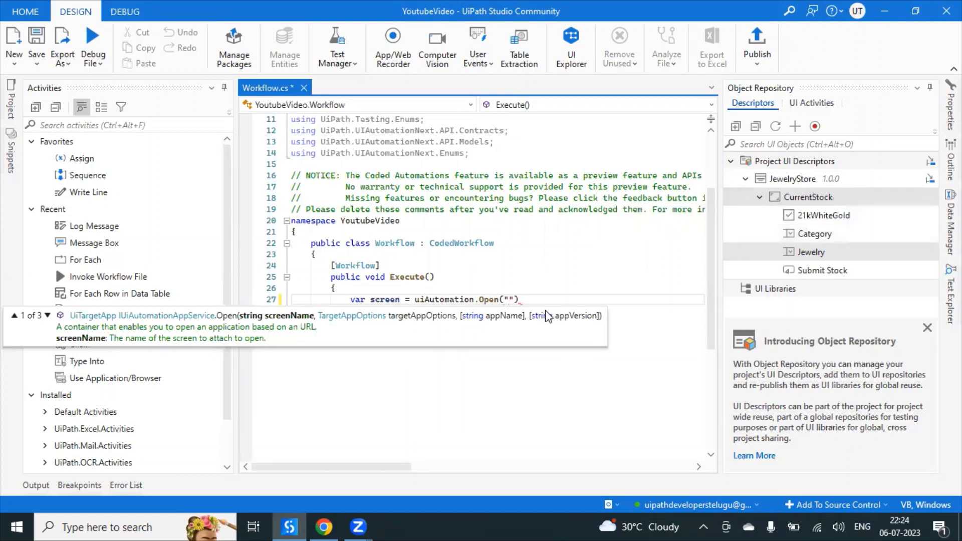
text(CurrentStock)
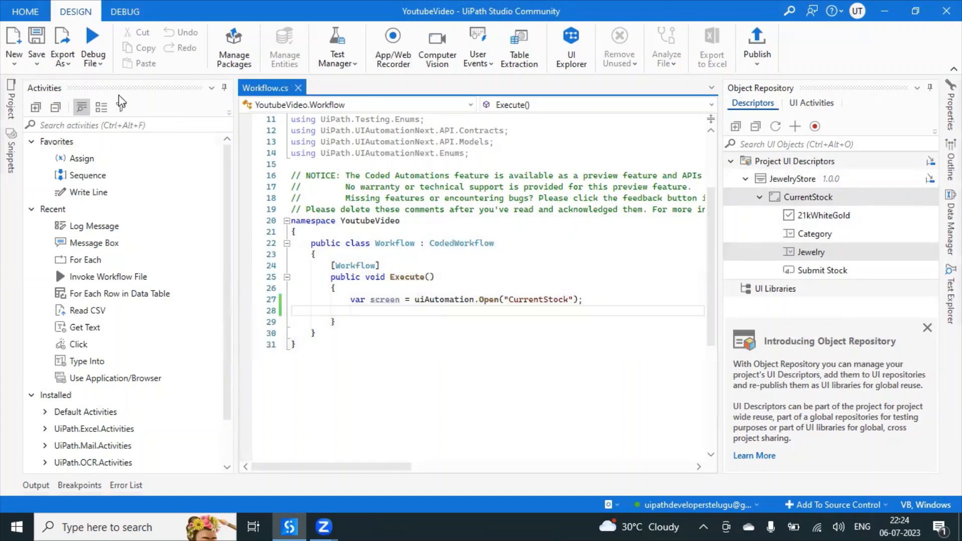
Run the file via Debug File > Run File, bringing up the Jewelry Store page.
click(92, 48)
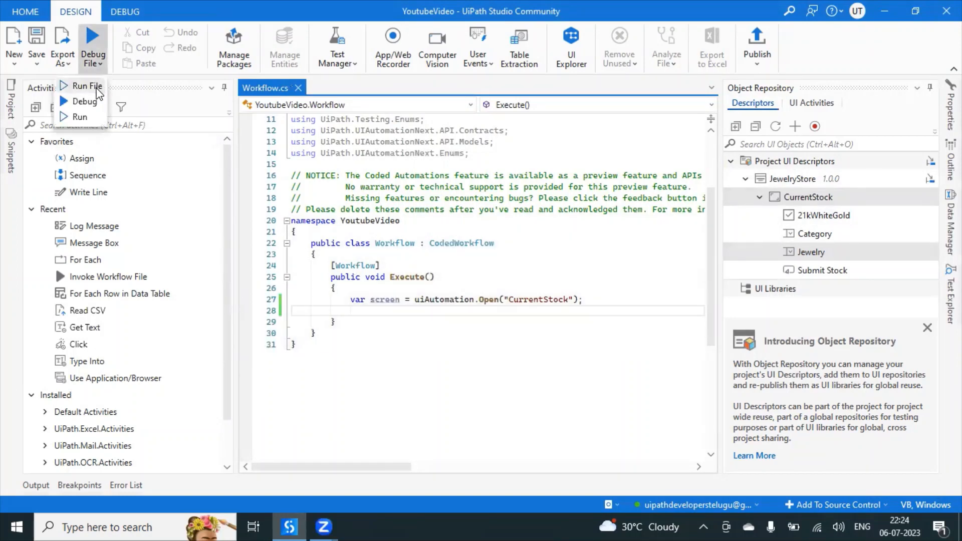
click(86, 87)
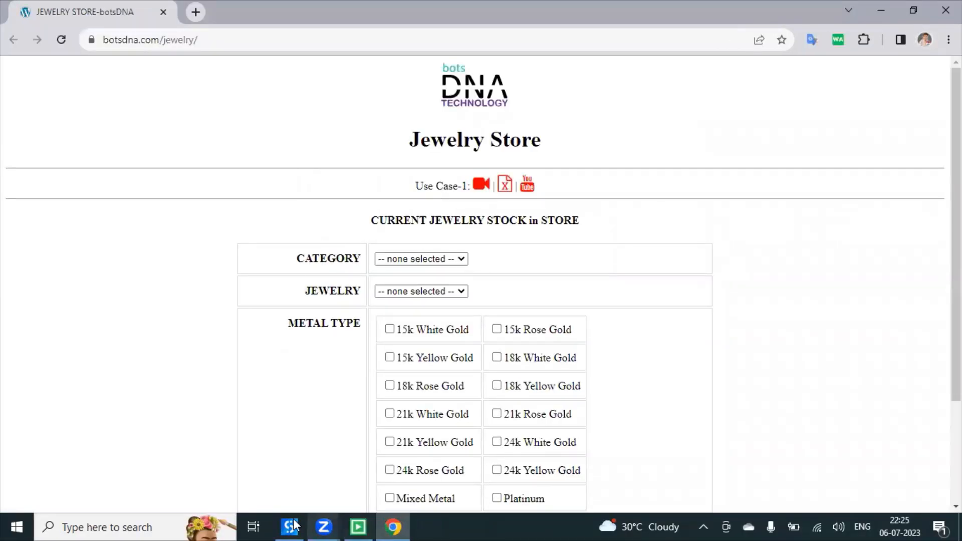
Write screen.SelectItem("Category", " on a new line, leaving the item argument open.
click(289, 526)
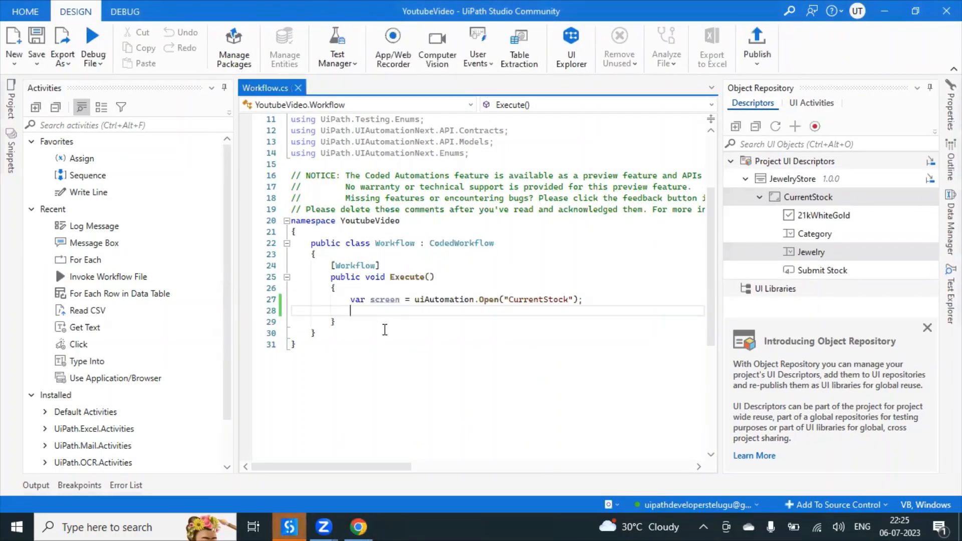
text(sc)
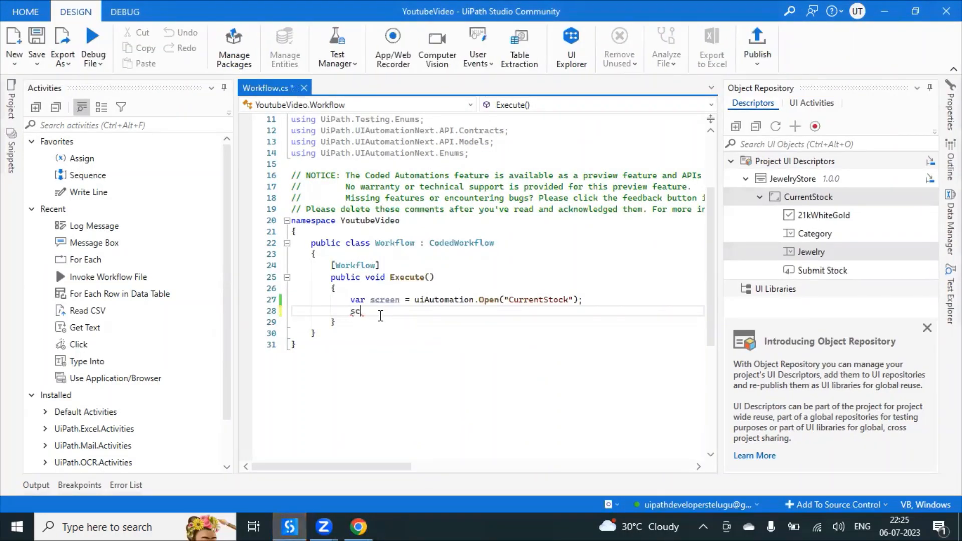
text(screen.SelectItem(")
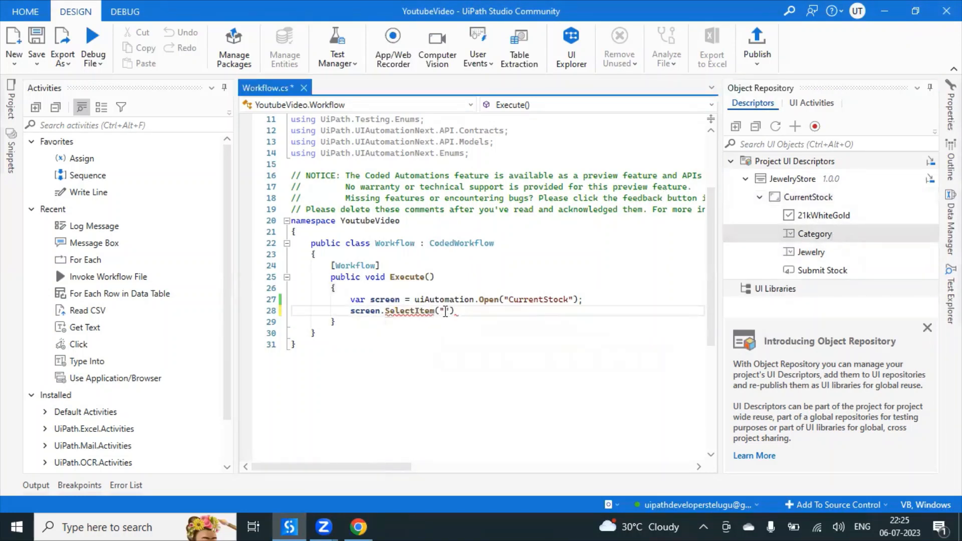
text(Category)
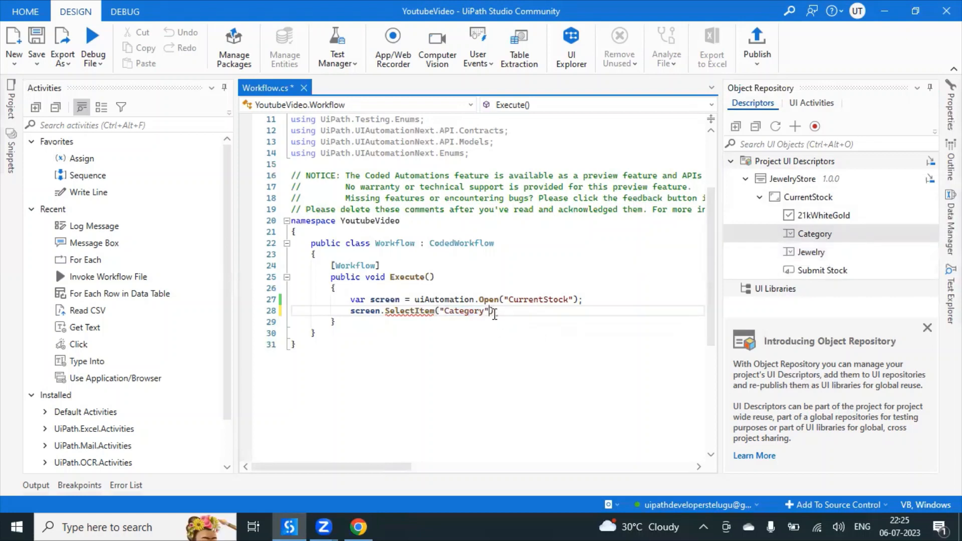
text(, ")
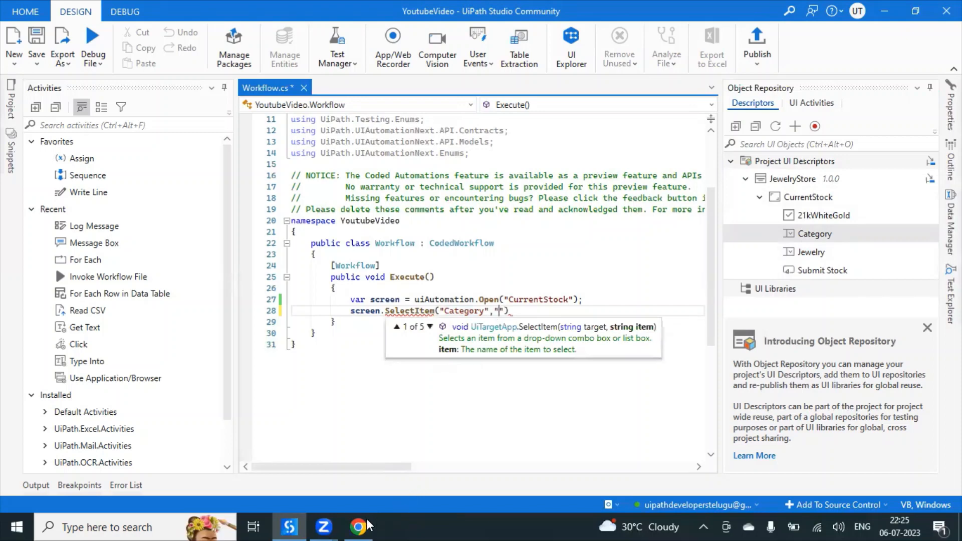
Pick Women_Jewelry from the store's Category dropdown and note its name for the item argument.
click(359, 526)
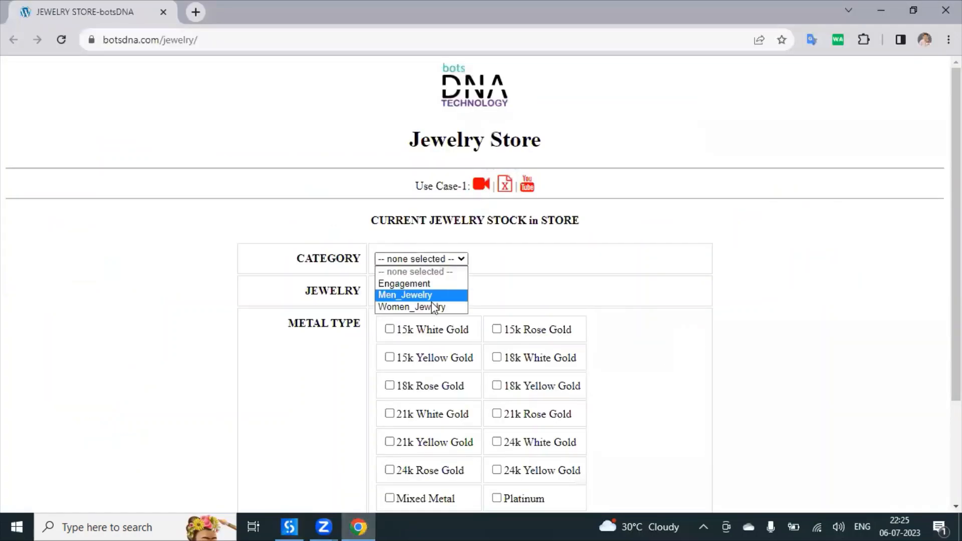
click(411, 307)
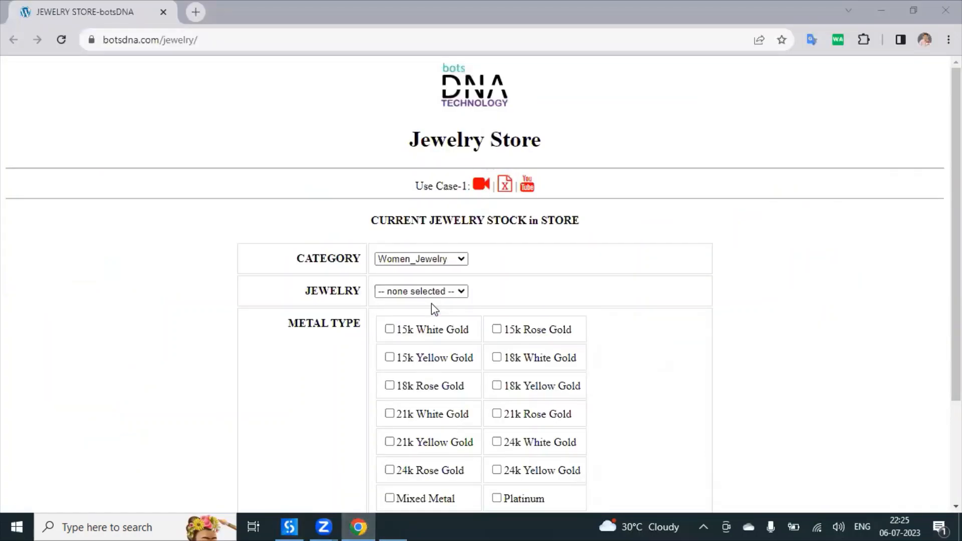
click(391, 527)
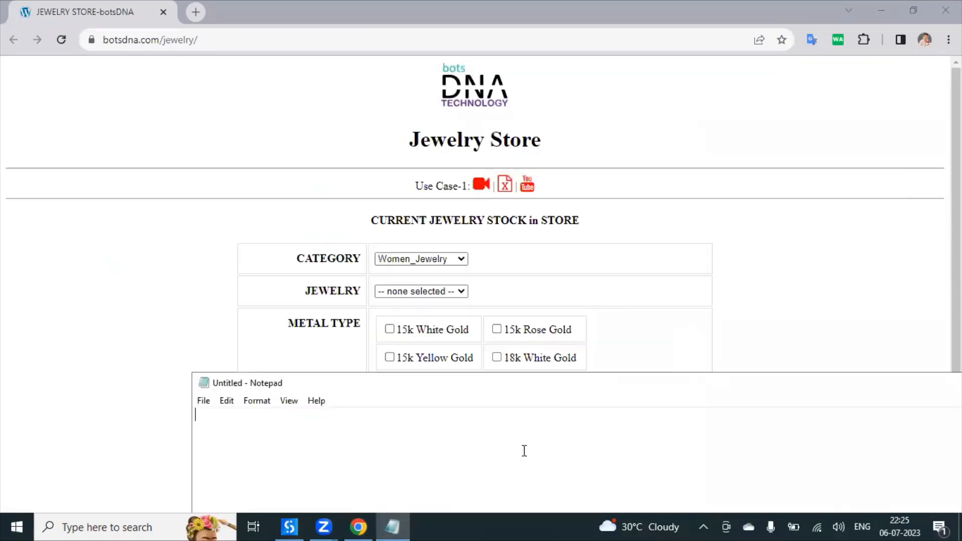
text(WOr)
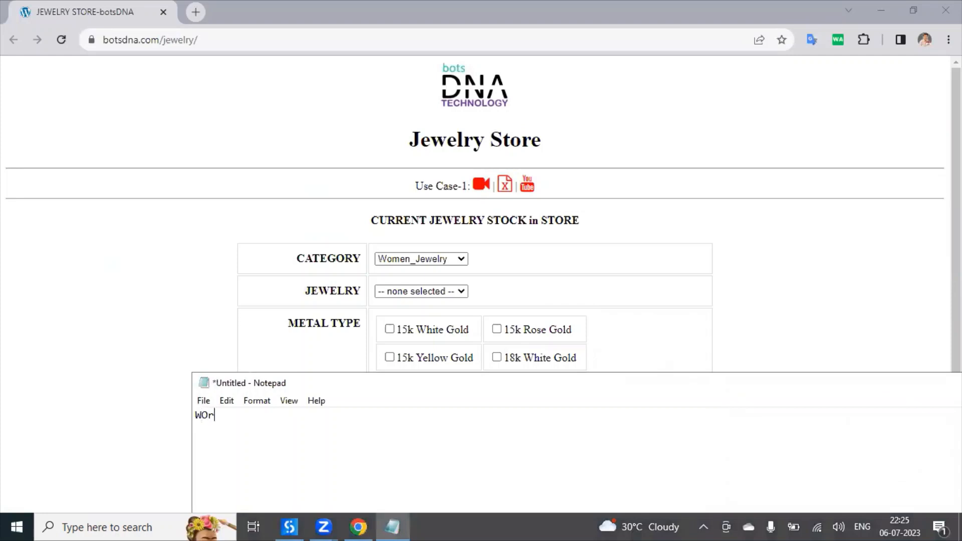
text(Women_J)
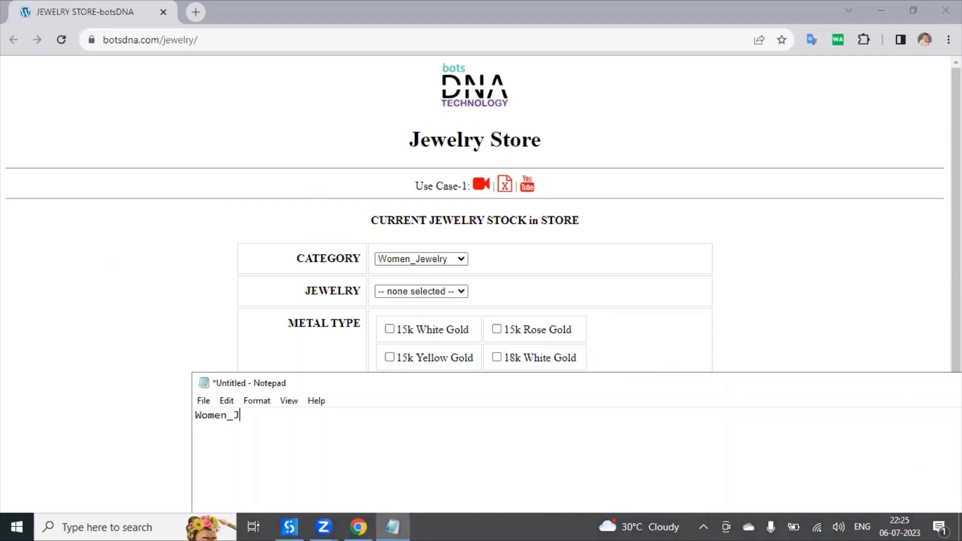
text(ewelry)
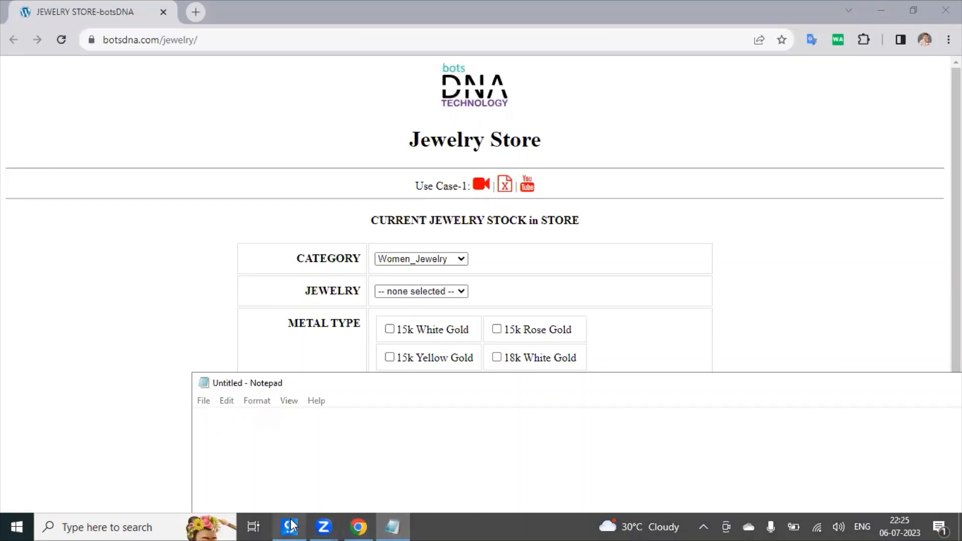
click(289, 527)
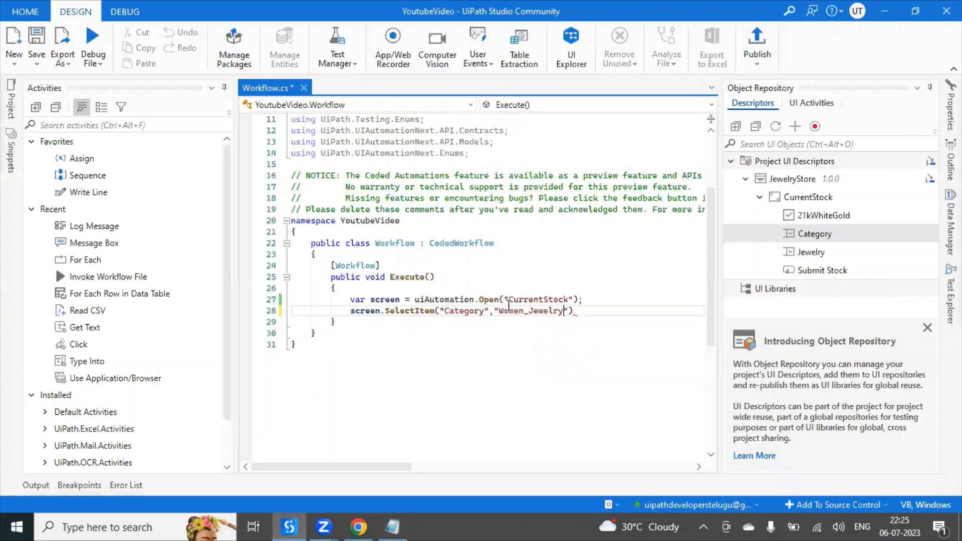
Add a third line screen.SelectItem("Jewelry" with the item argument still unwritten.
key(enter)
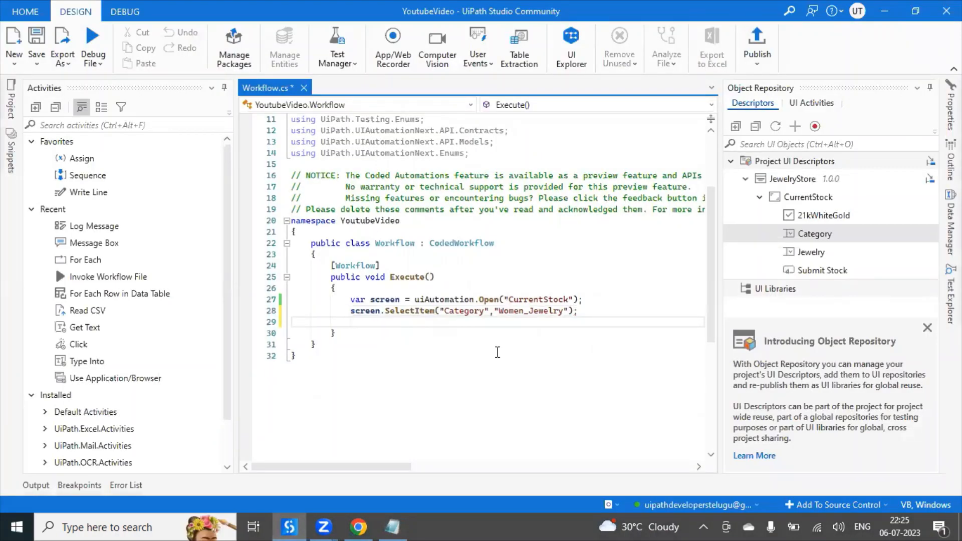
text(screen.SelectItem(")
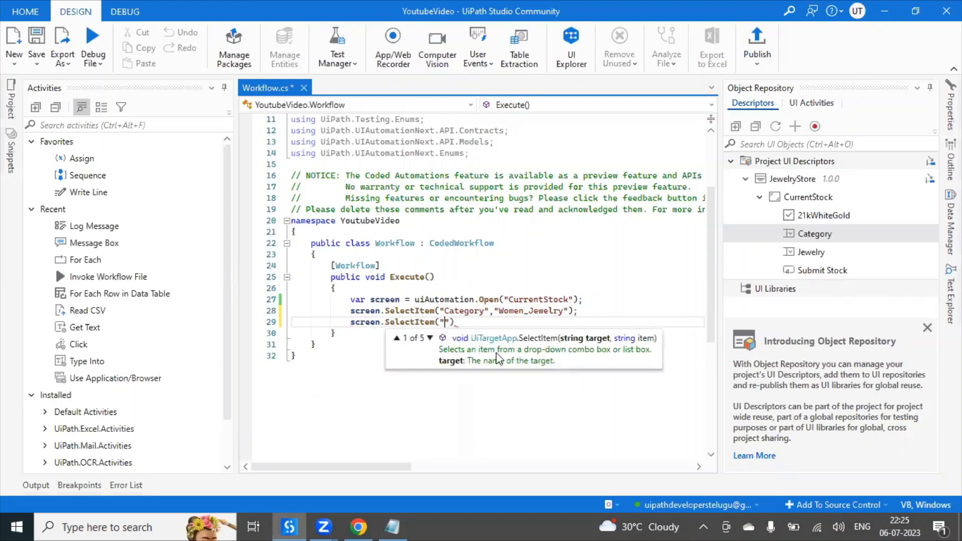
text(Jew)
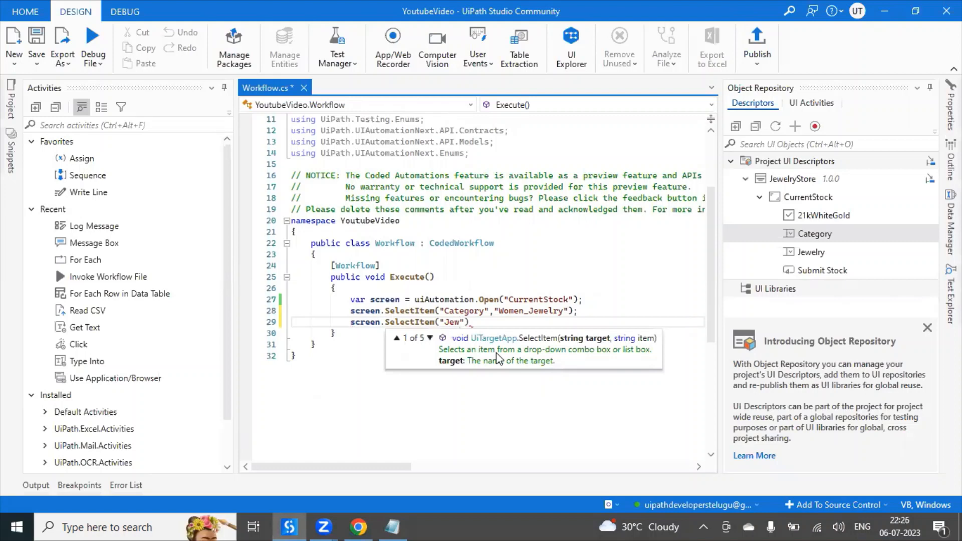
text(elry)
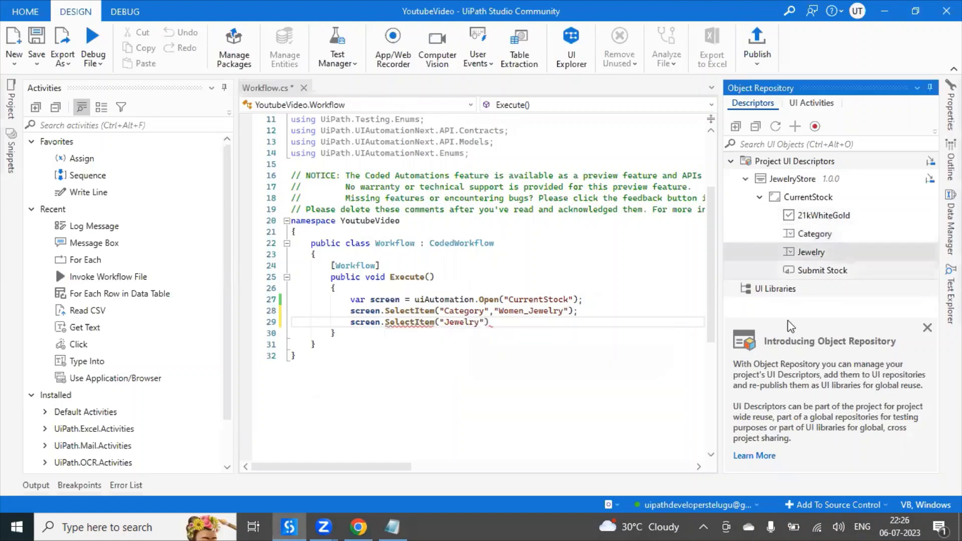
Try Men_Watches then settle on Necklace in the Jewelry dropdown and note its name.
click(392, 526)
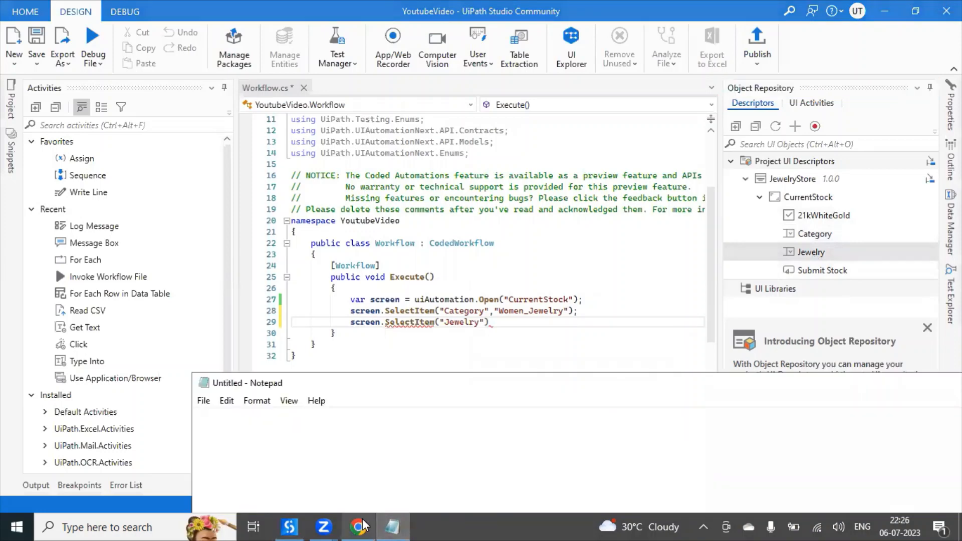
click(358, 526)
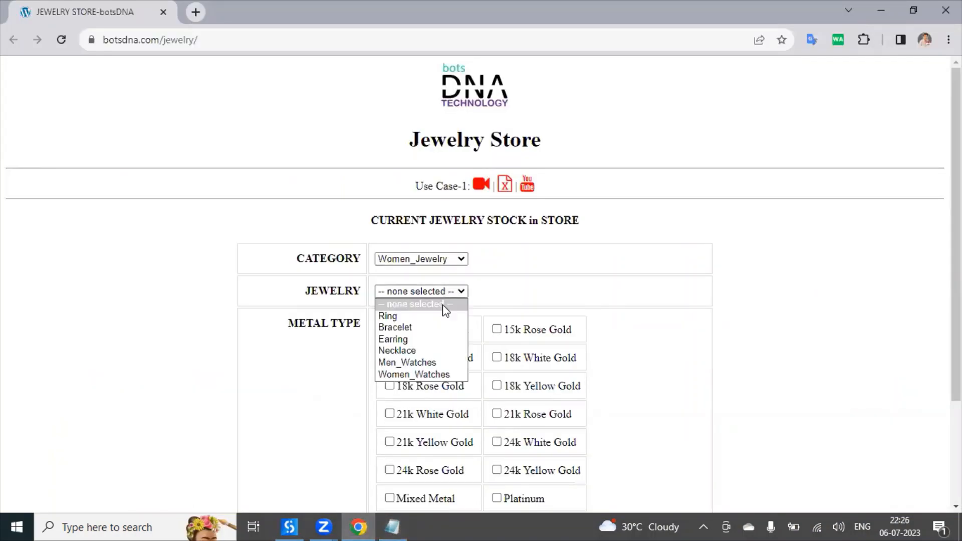
click(407, 362)
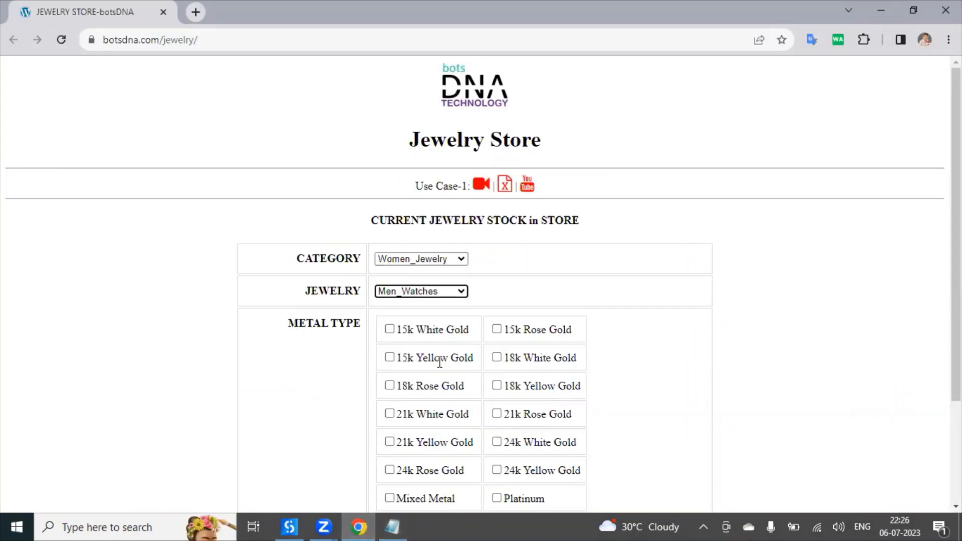
click(420, 291)
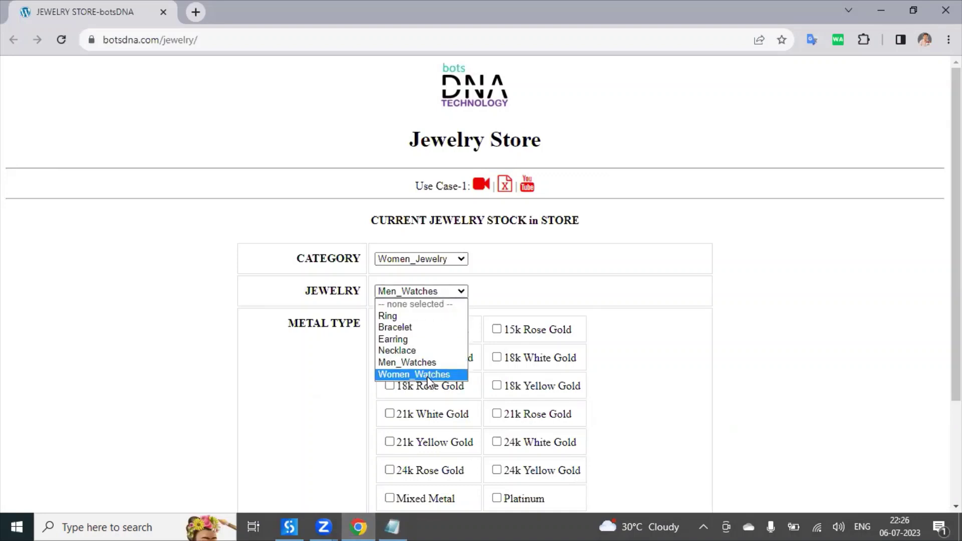
click(397, 351)
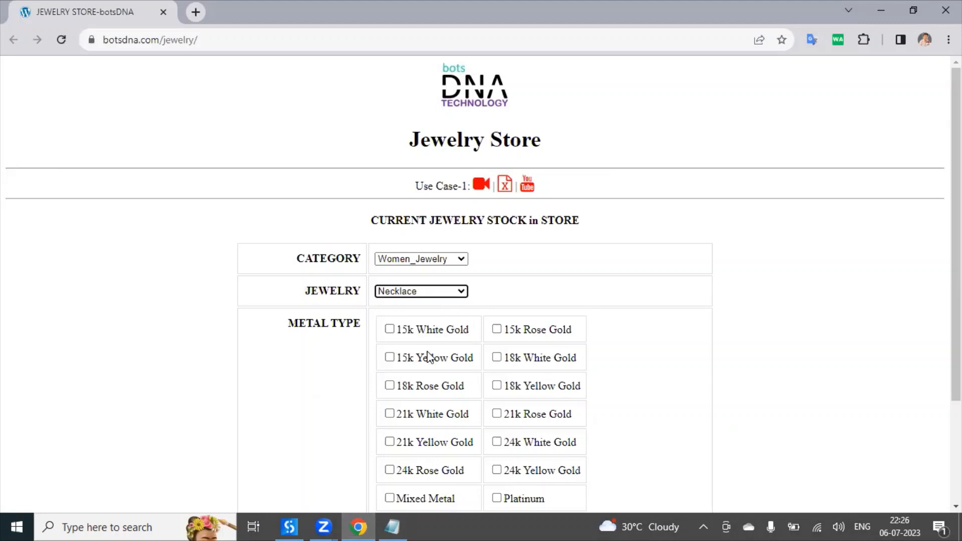
click(392, 526)
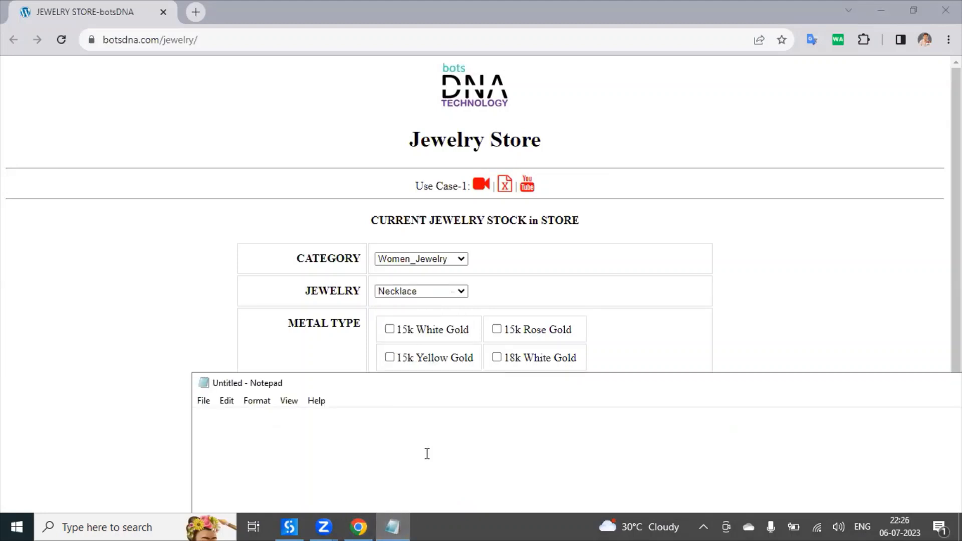
text(Neckle)
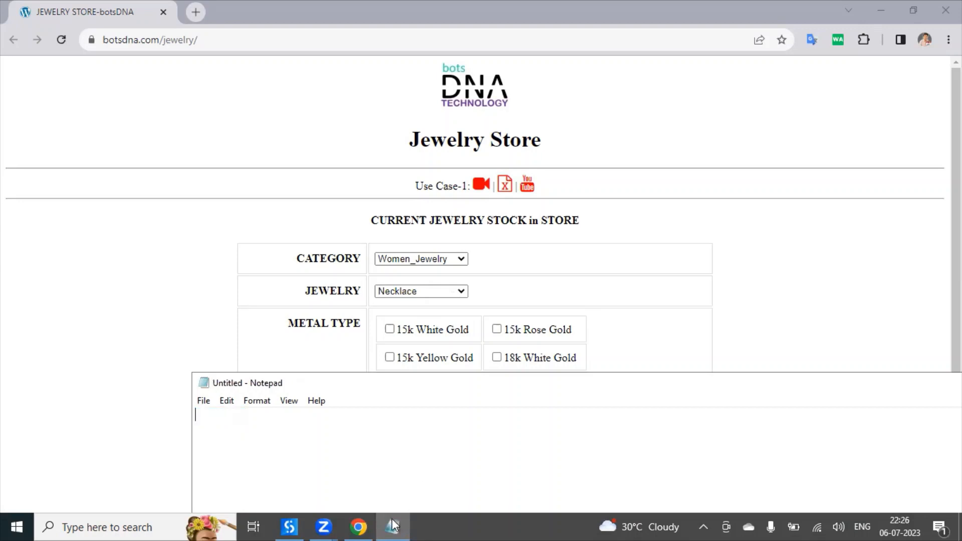
Finish the Jewelry SelectItem line with "Necklace");.
click(393, 526)
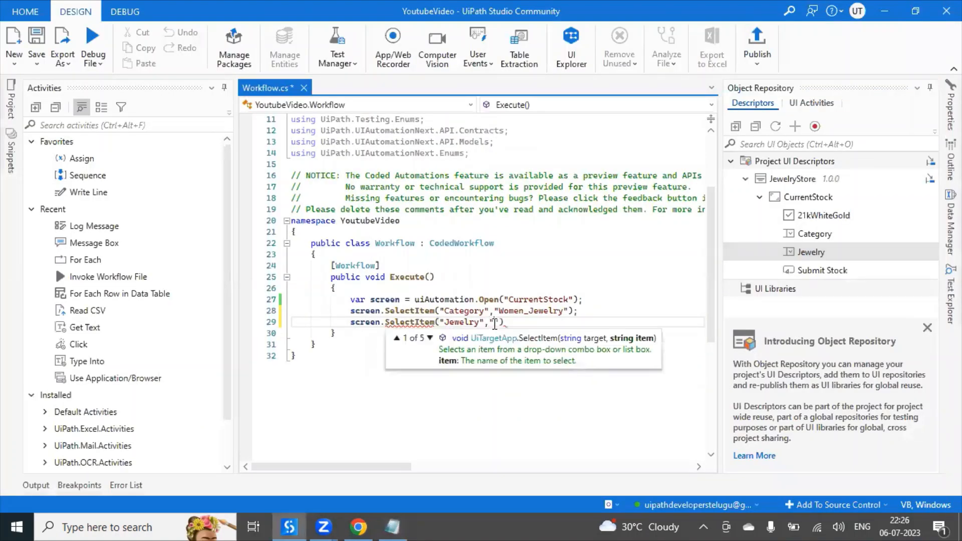
text(Necklace");)
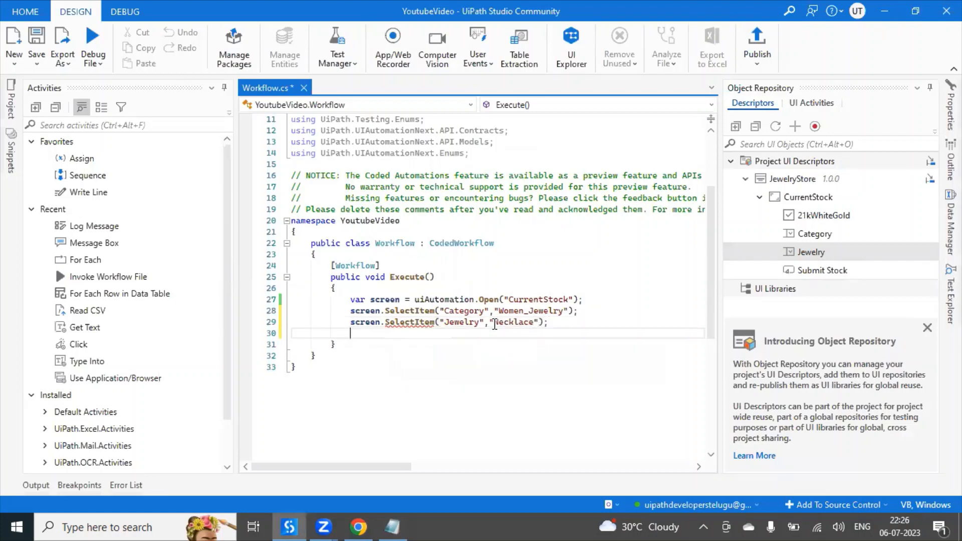
Add screen.Check("21kWhiteGold") to tick the 21k White Gold checkbox.
text(scre)
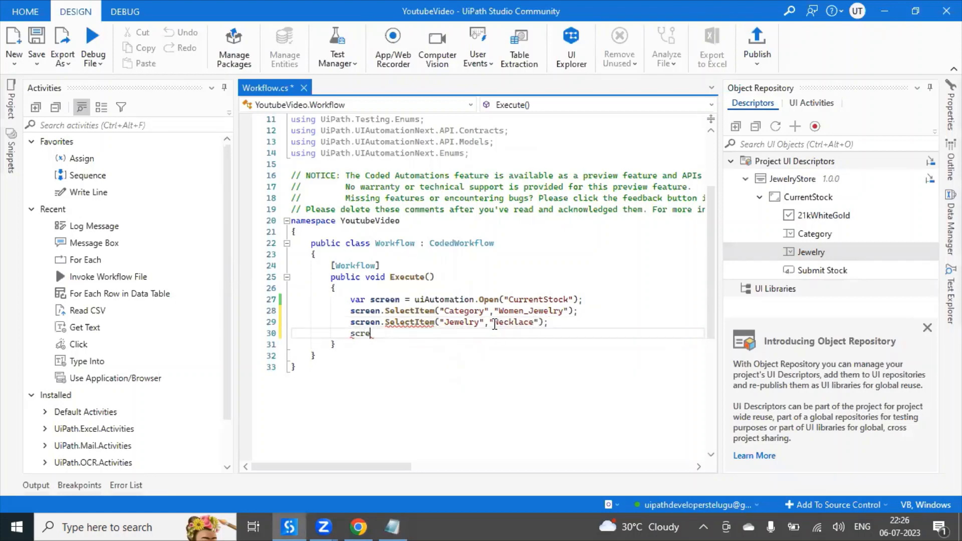
text(en)
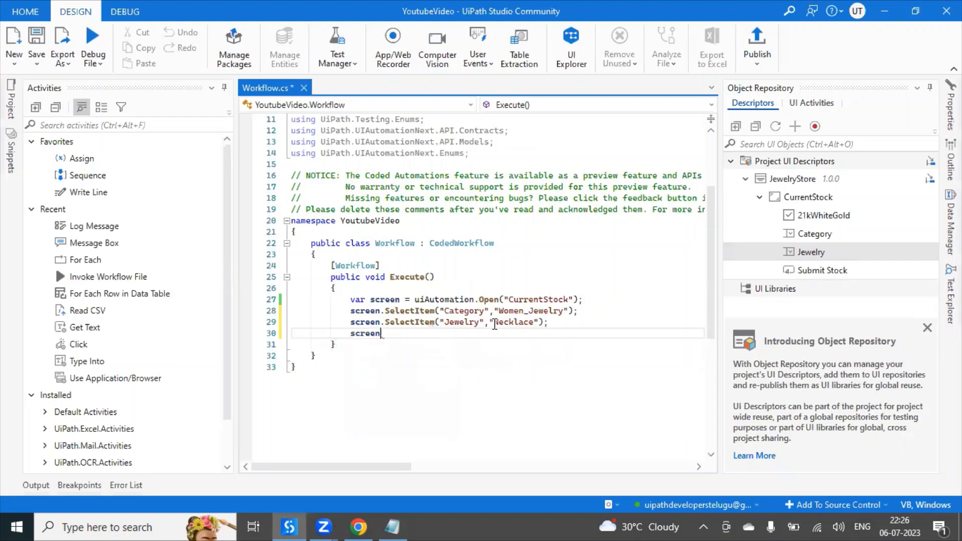
text(.Check)
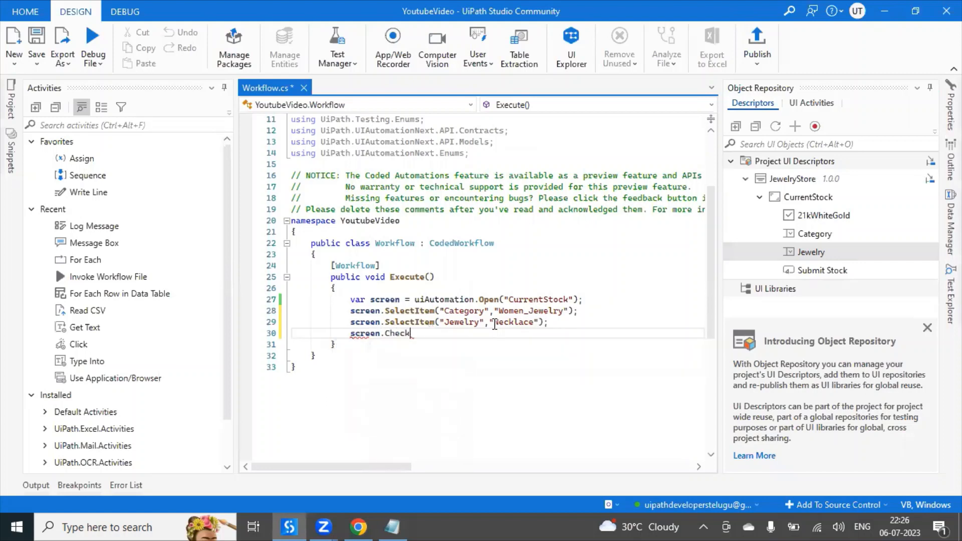
text((""))
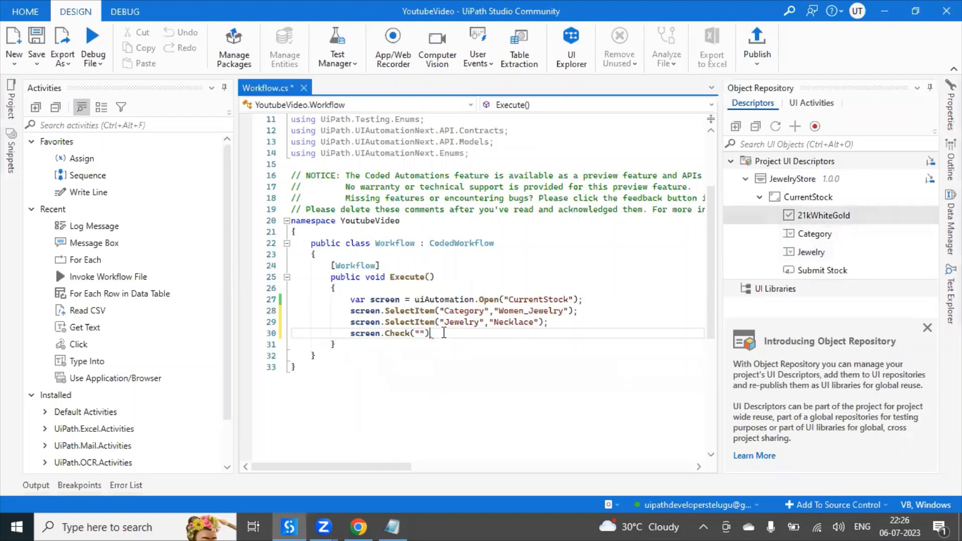
text(2)
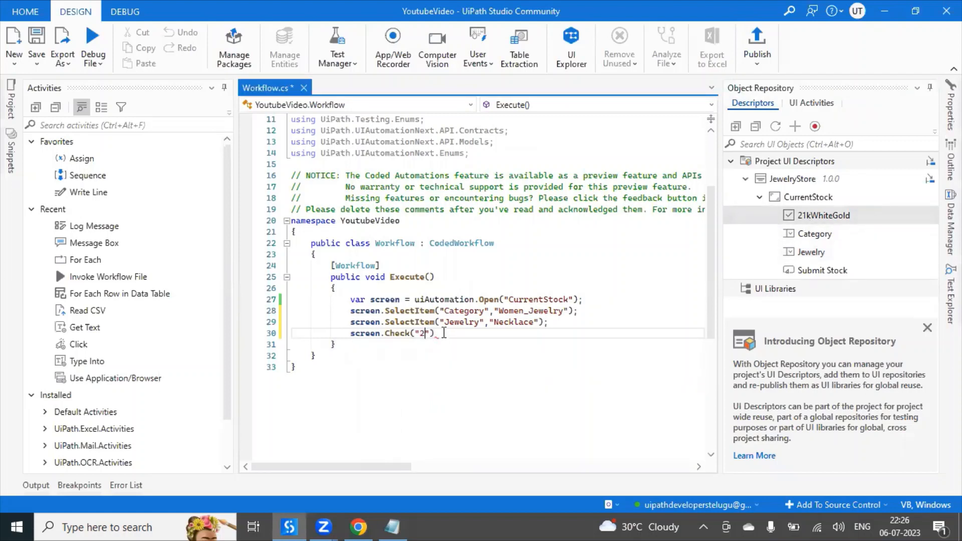
text(1kW)
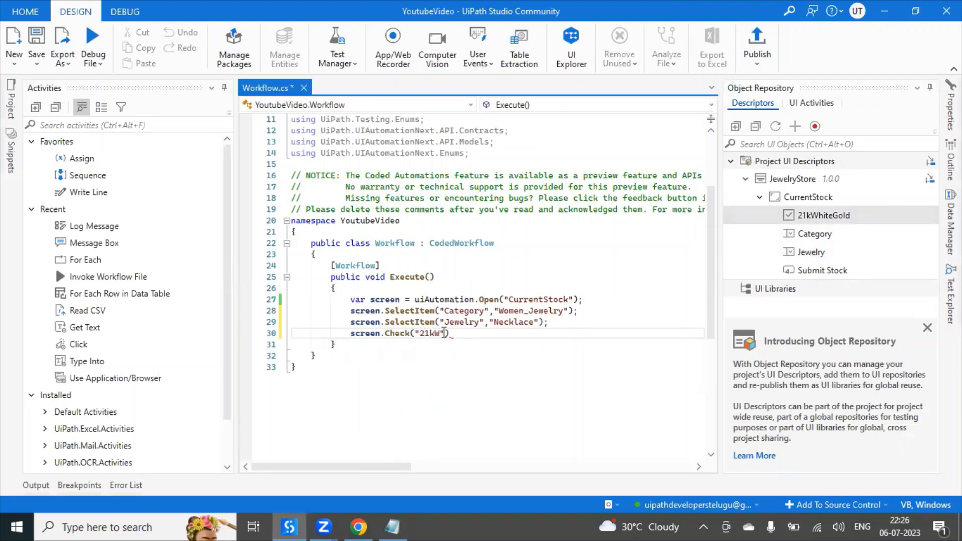
text(hiteGold)
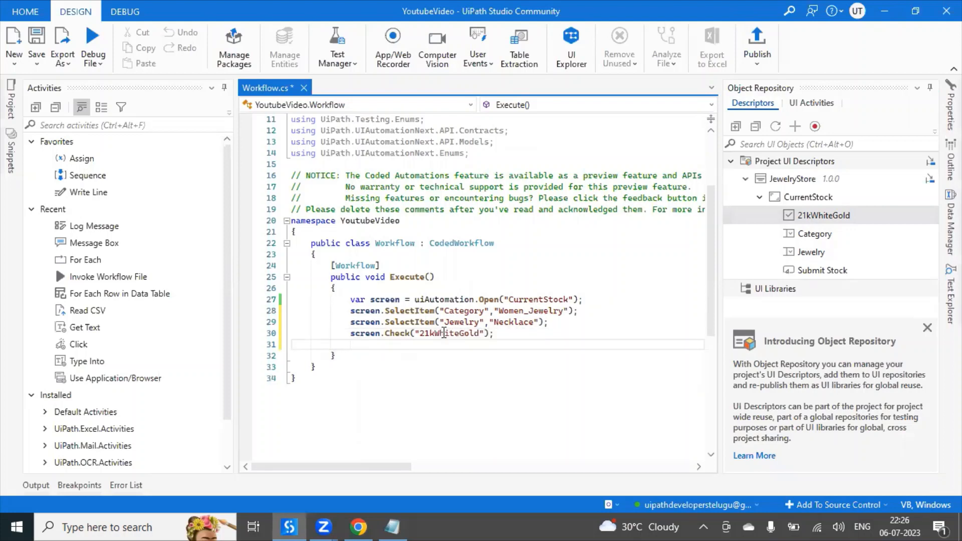
Add the final line screen.Click("Submit Stock"); and save Workflow.cs.
text(scr)
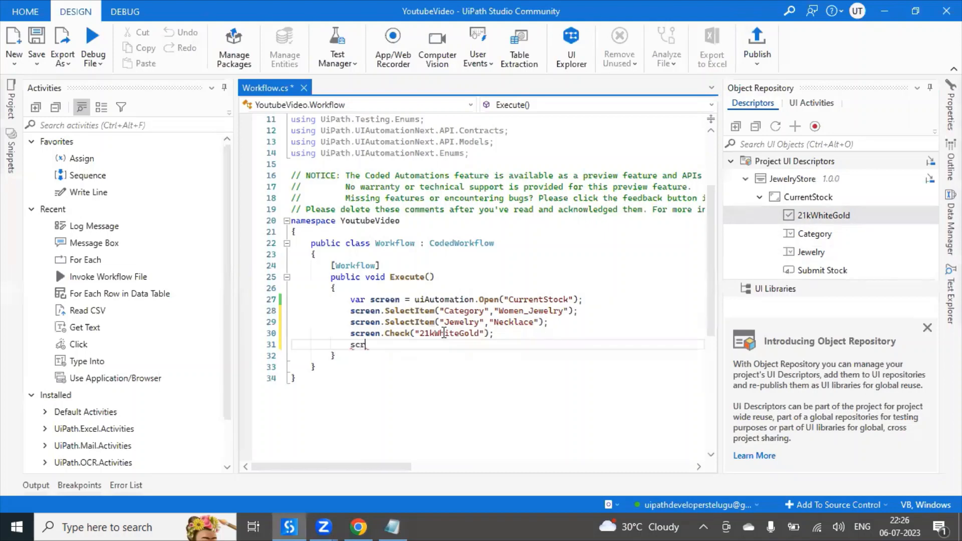
text(.Click(")
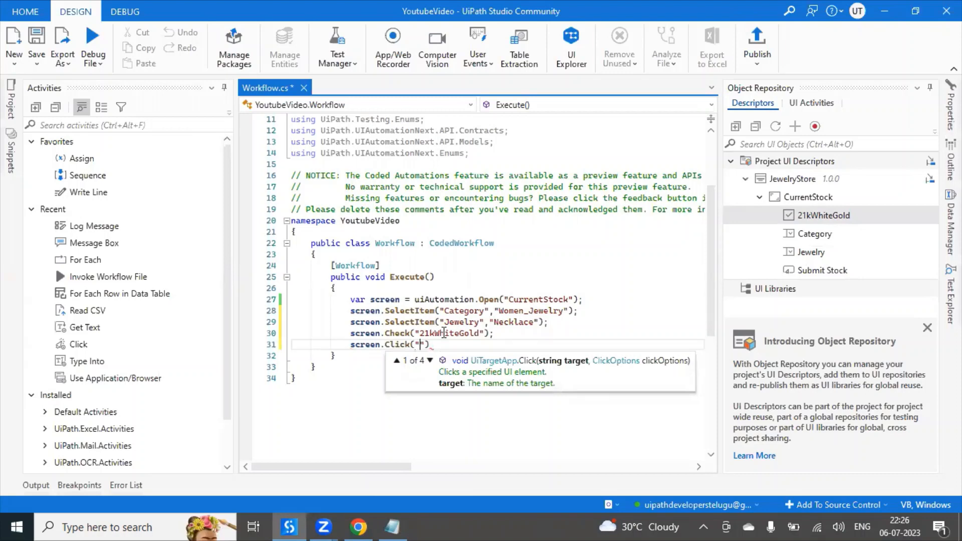
click(494, 355)
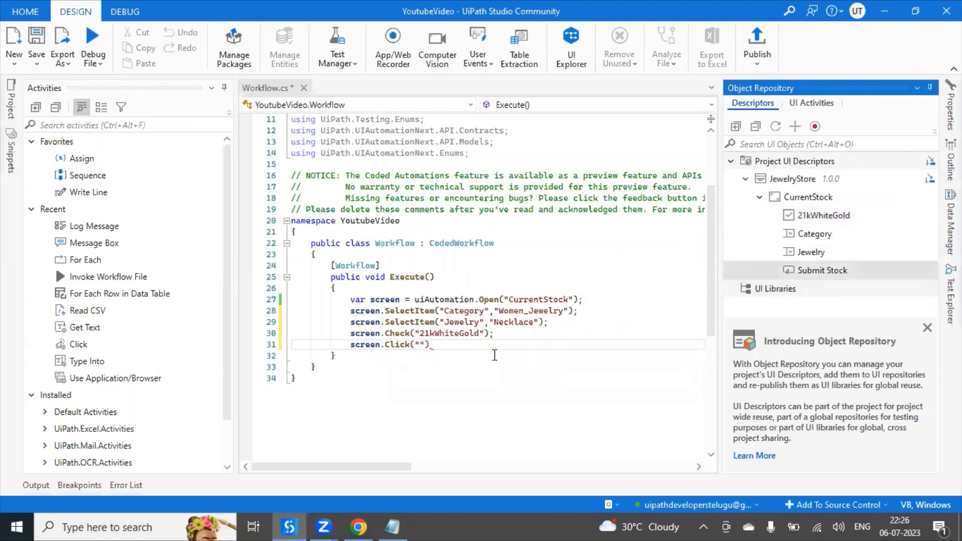
text(S)
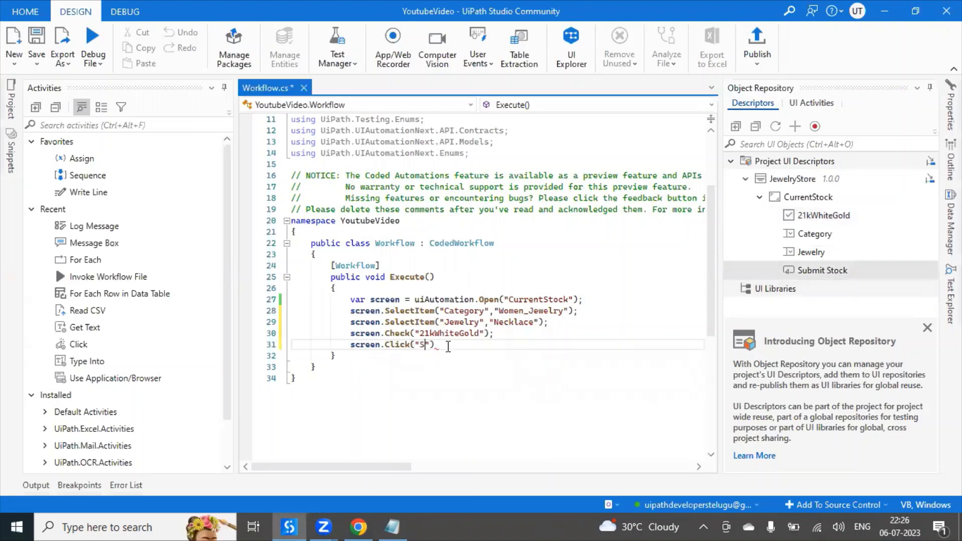
text(ubmit)
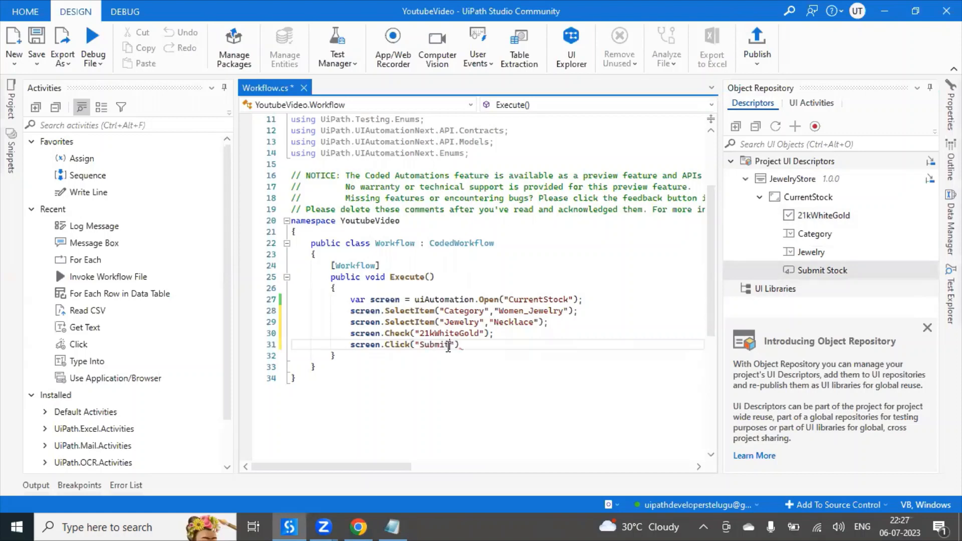
text(Stock)
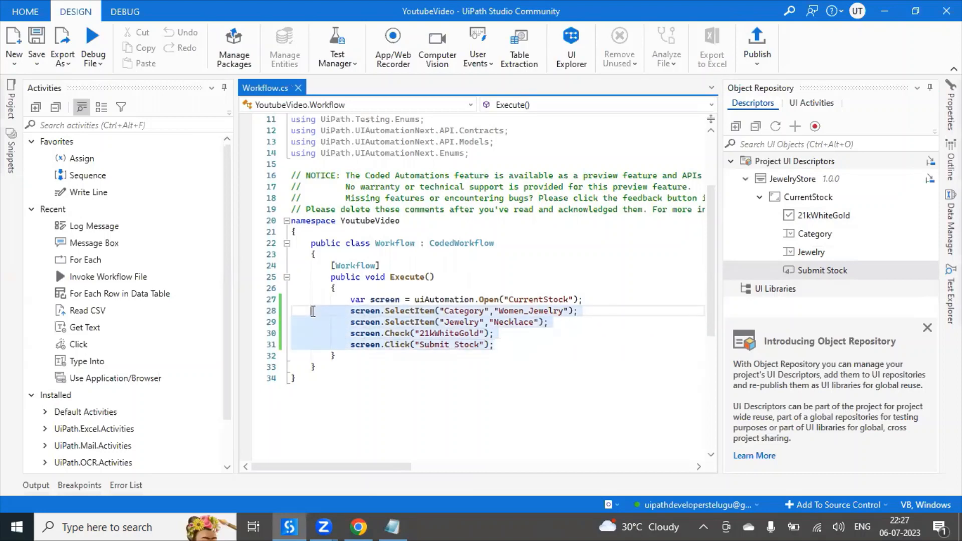
click(358, 526)
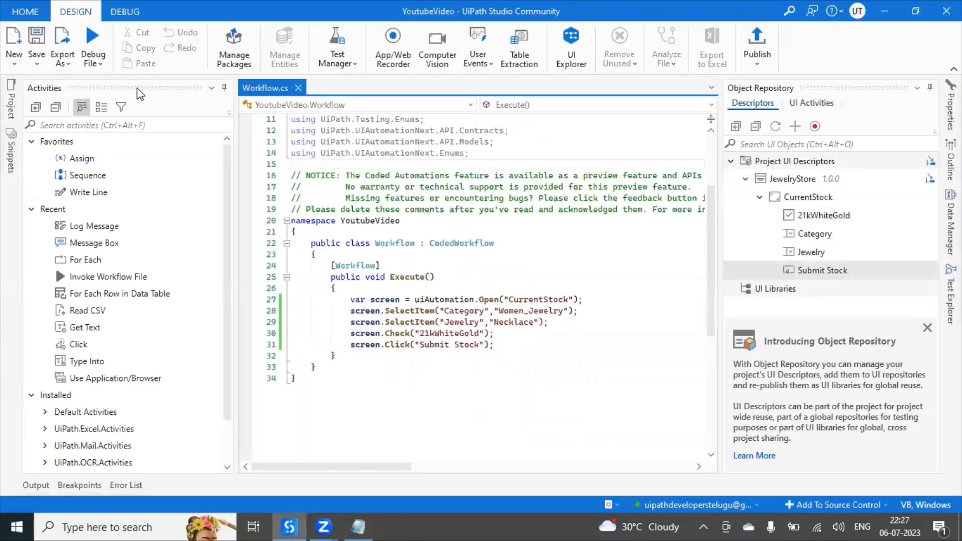
Auto-hide the Activities and Object Repository panels to review the five-step code in a wider editor.
click(104, 48)
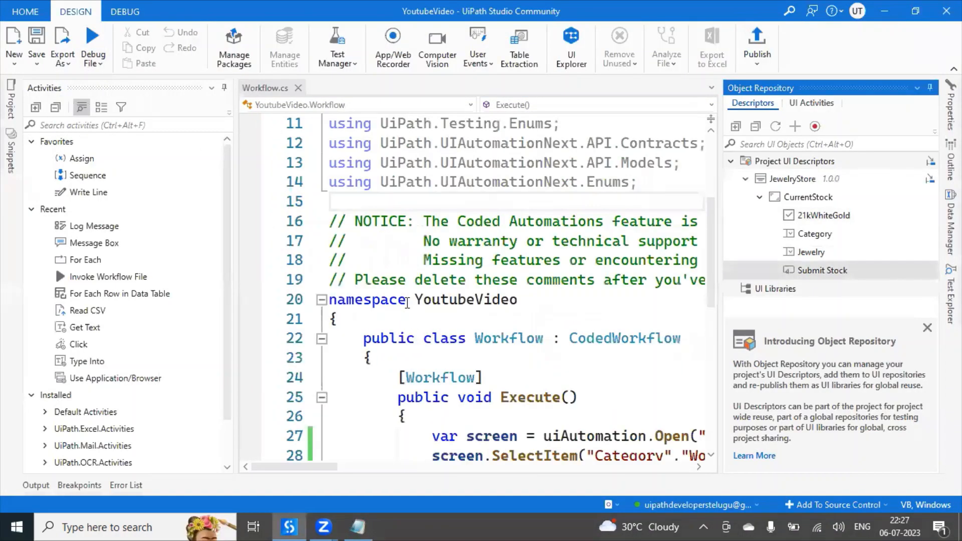
scroll(up, 3)
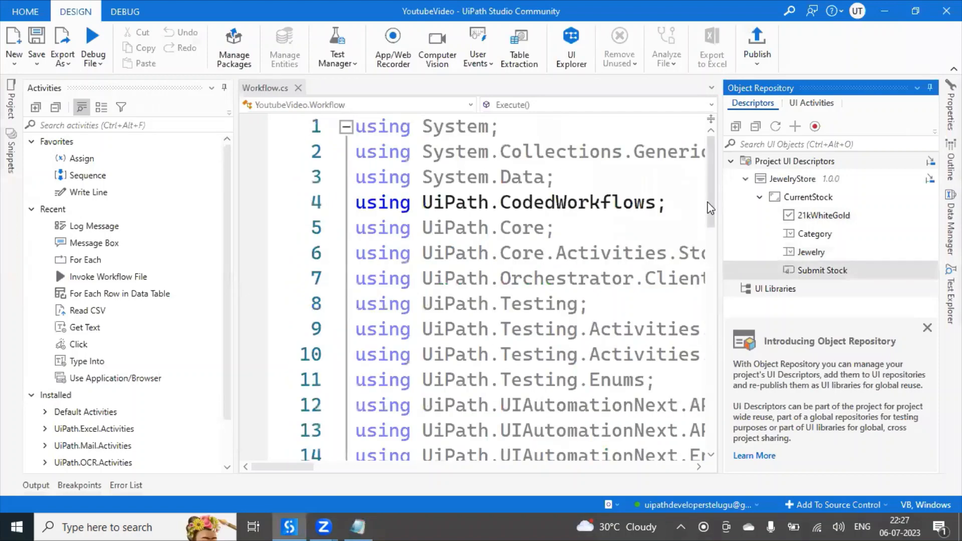
scroll(down, 3)
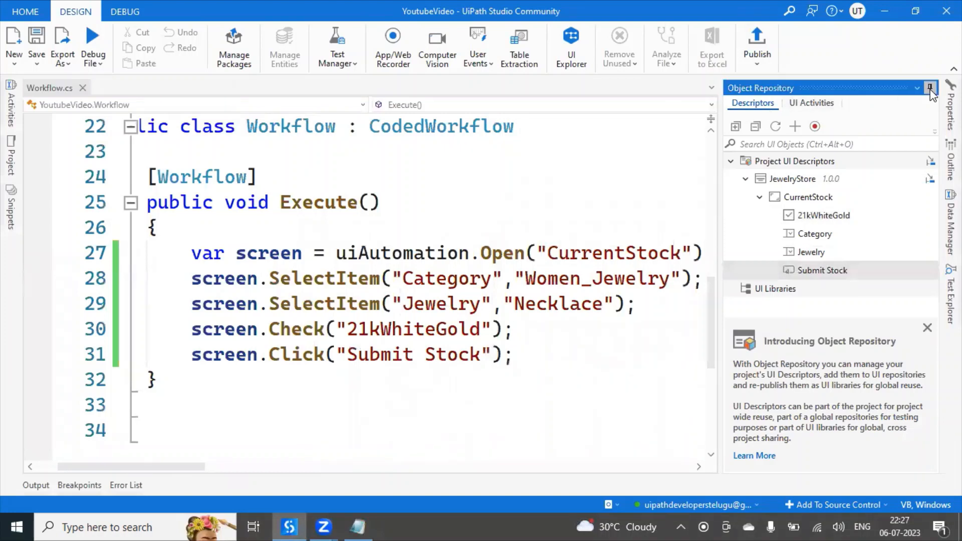
click(930, 88)
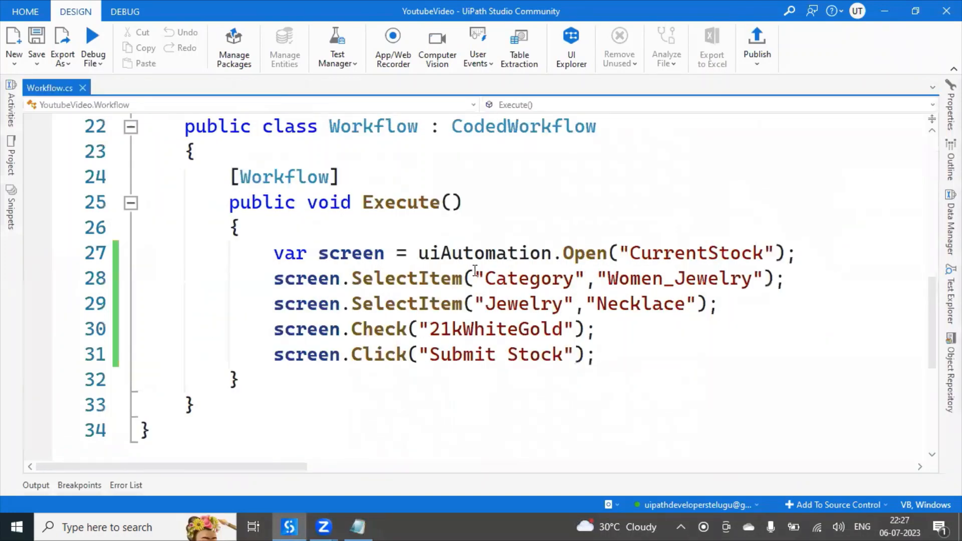
mouse_move(118, 50)
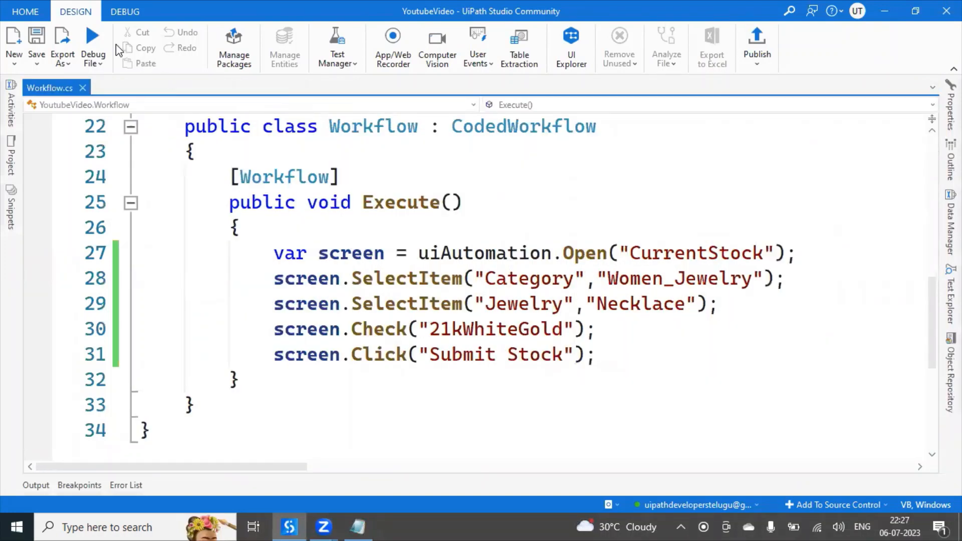
click(92, 46)
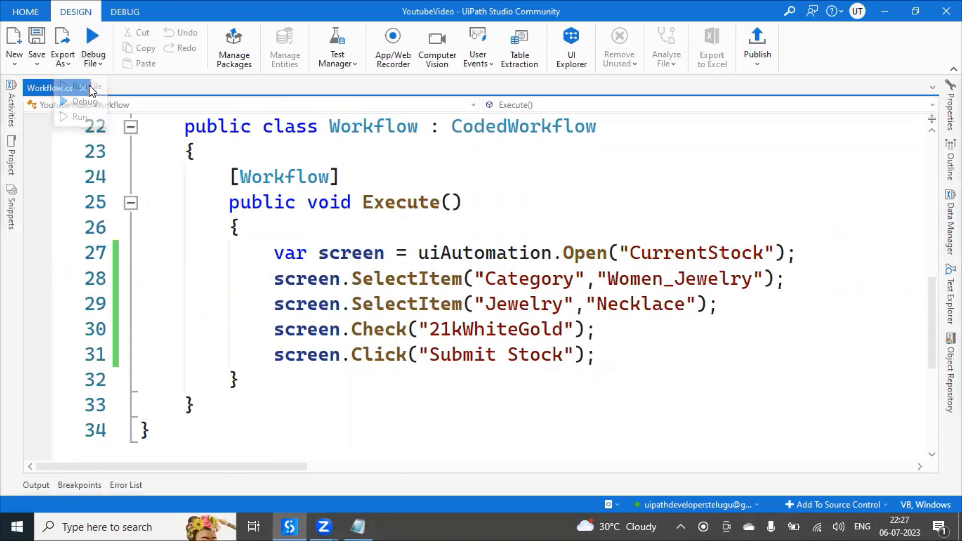
Run Workflow.cs so it compiles and the Jewelry Store page opens in Chrome.
click(78, 116)
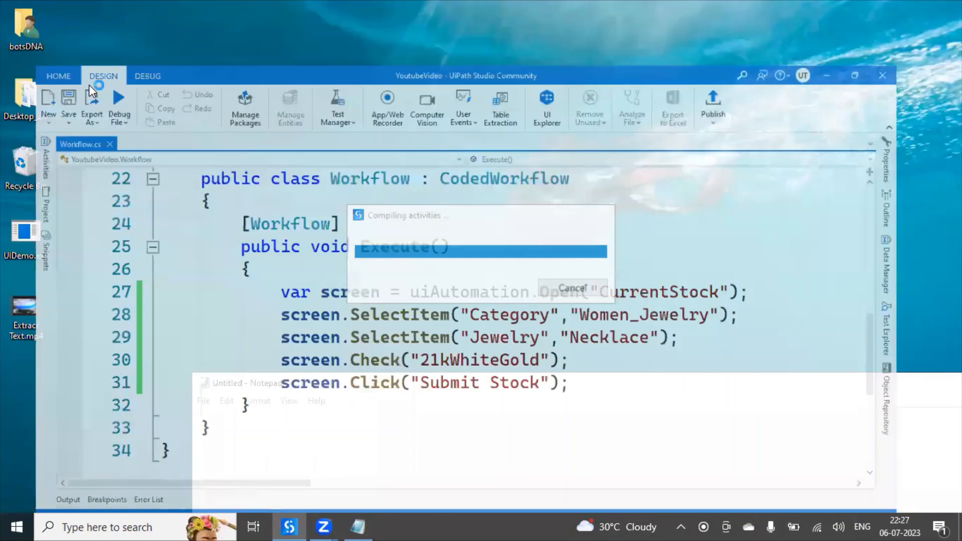
click(119, 99)
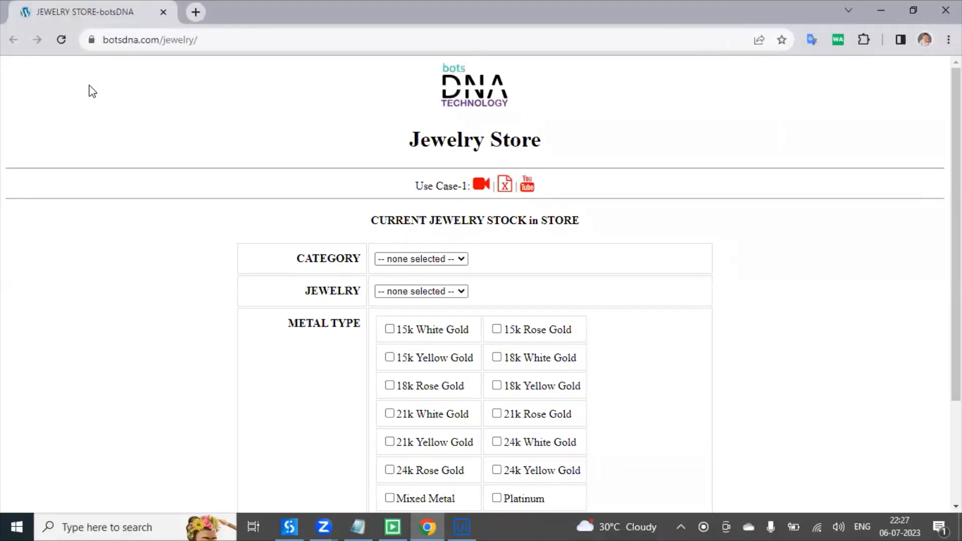
Let the robot fill Necklace and 21k White Gold and submit, showing Stock Updated Successfully.
click(421, 258)
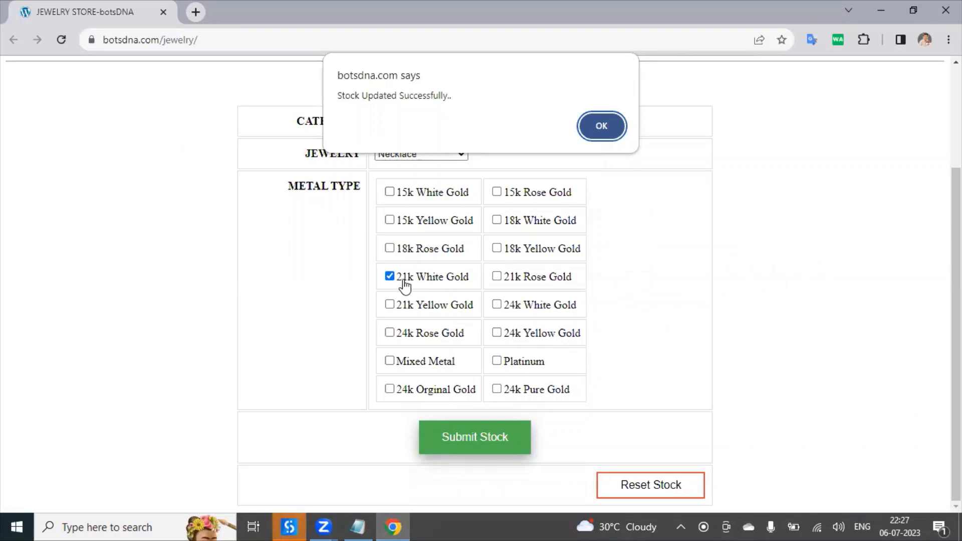
mouse_move(454, 442)
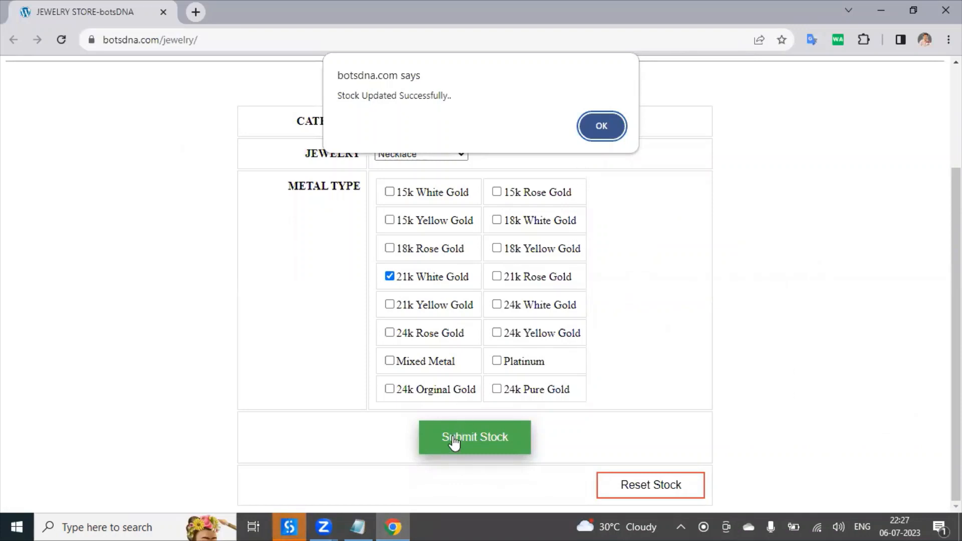
mouse_move(559, 220)
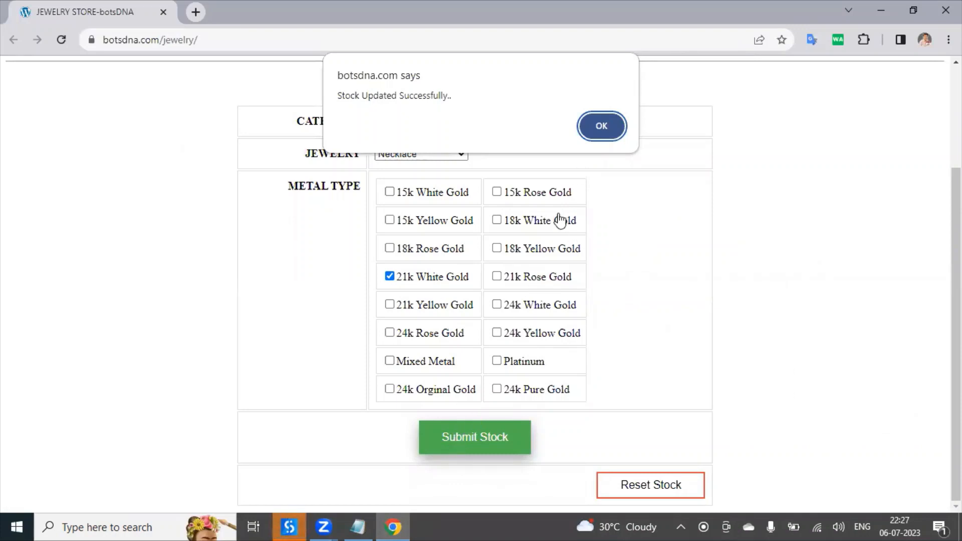
mouse_move(575, 174)
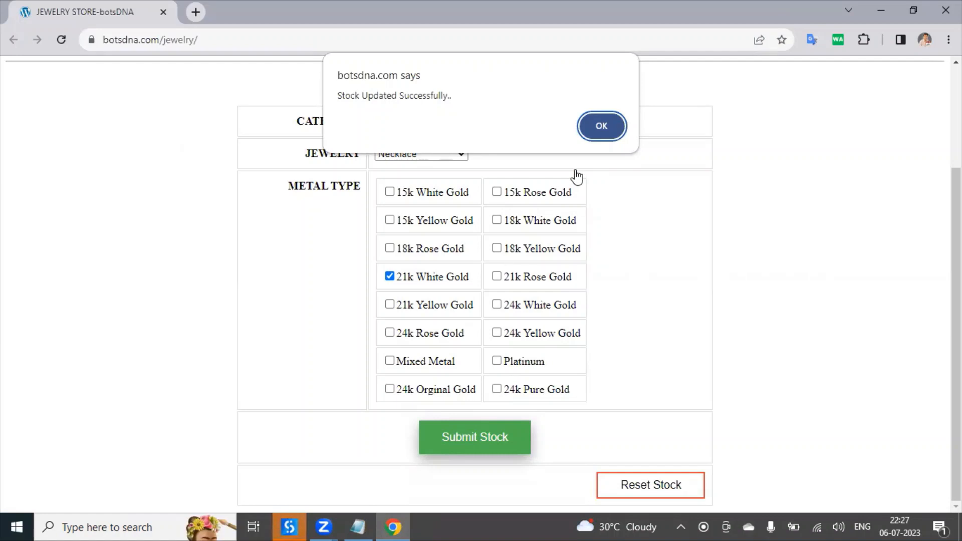
mouse_move(313, 521)
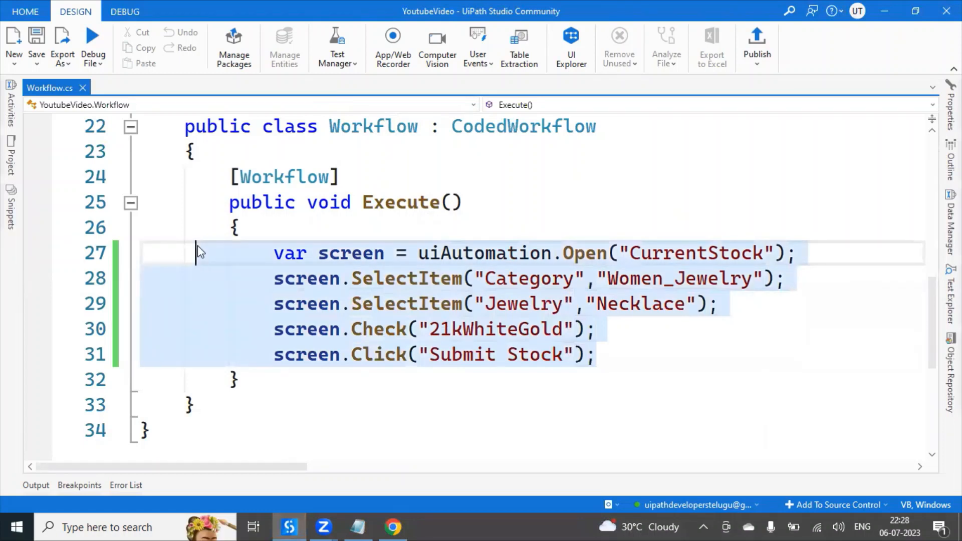
mouse_move(257, 452)
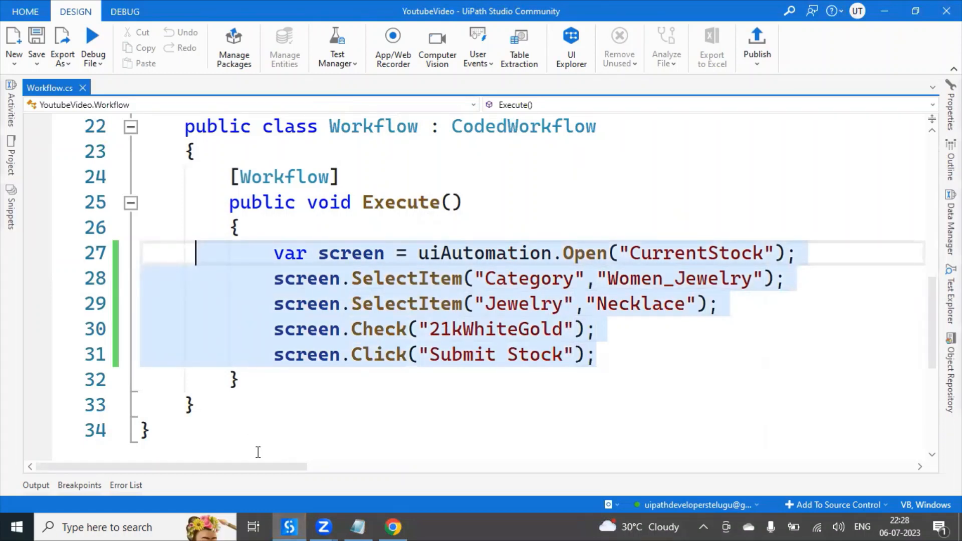